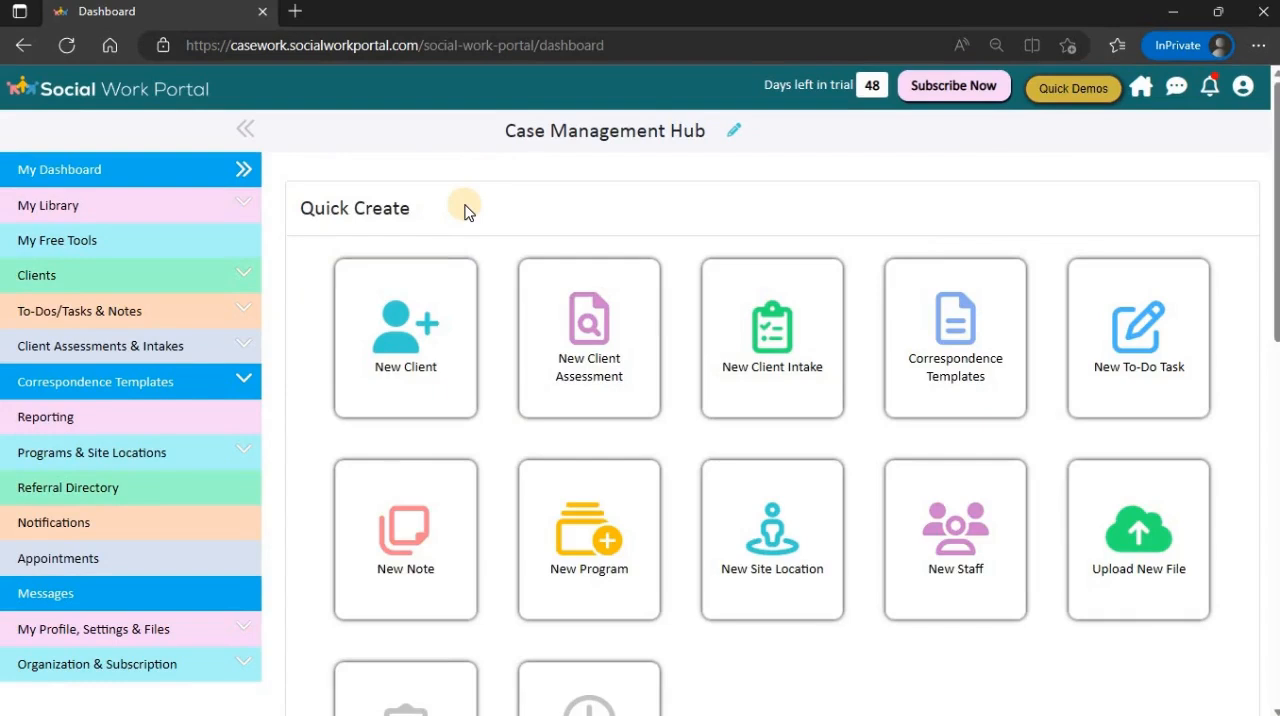
{"action": "mouse_move", "coordinate": [1050, 220]}
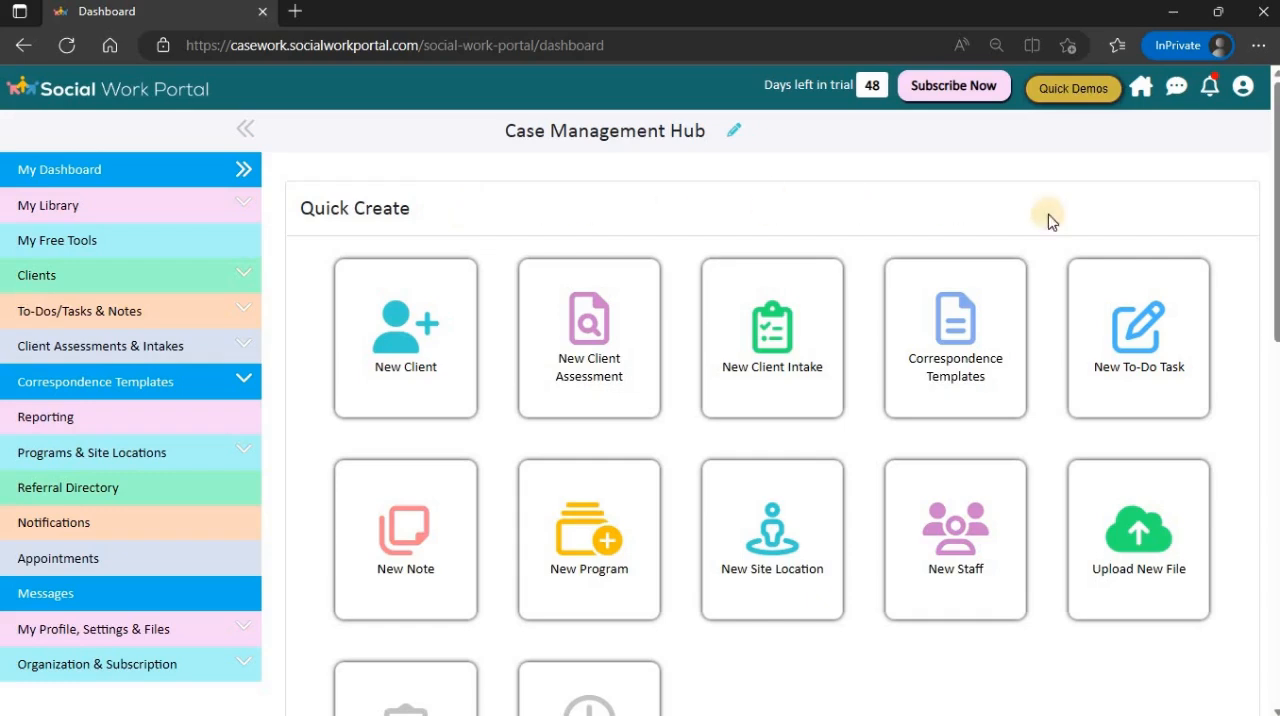
{"action": "mouse_move", "coordinate": [296, 248]}
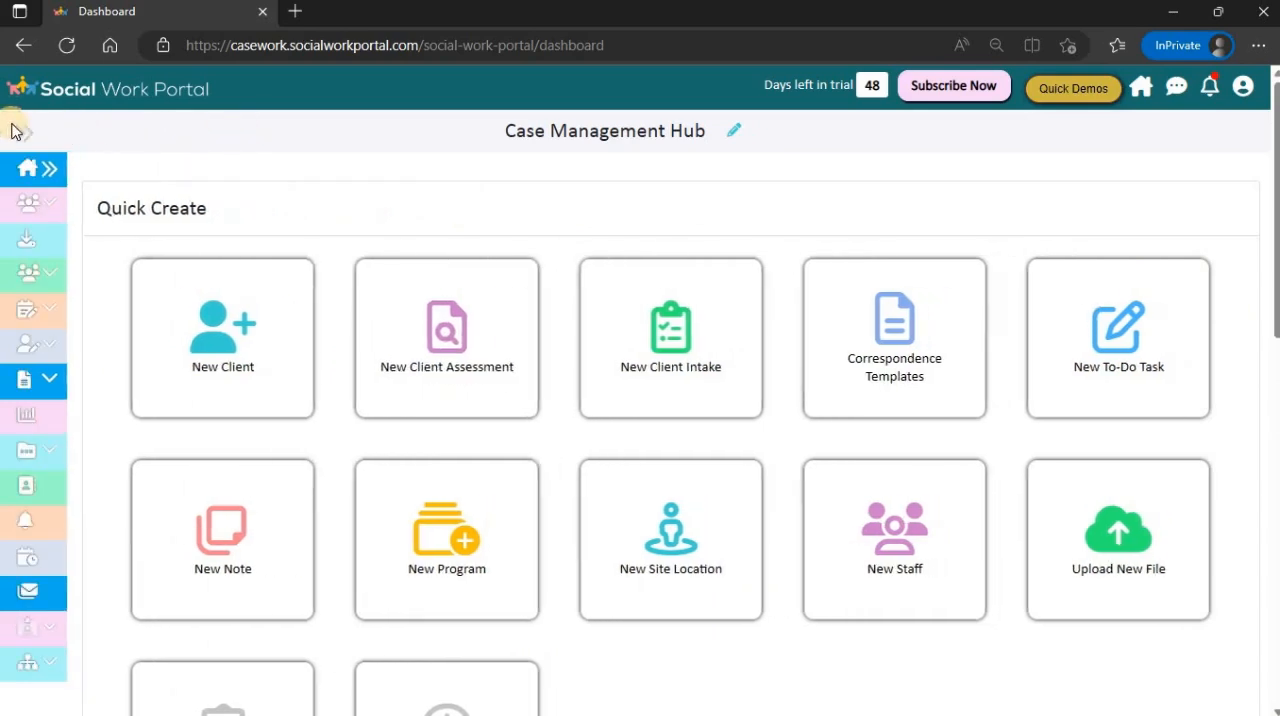
Save the new client with the Basic Intake Form and send the intake email.
{"action": "left_click", "coordinate": [49, 167]}
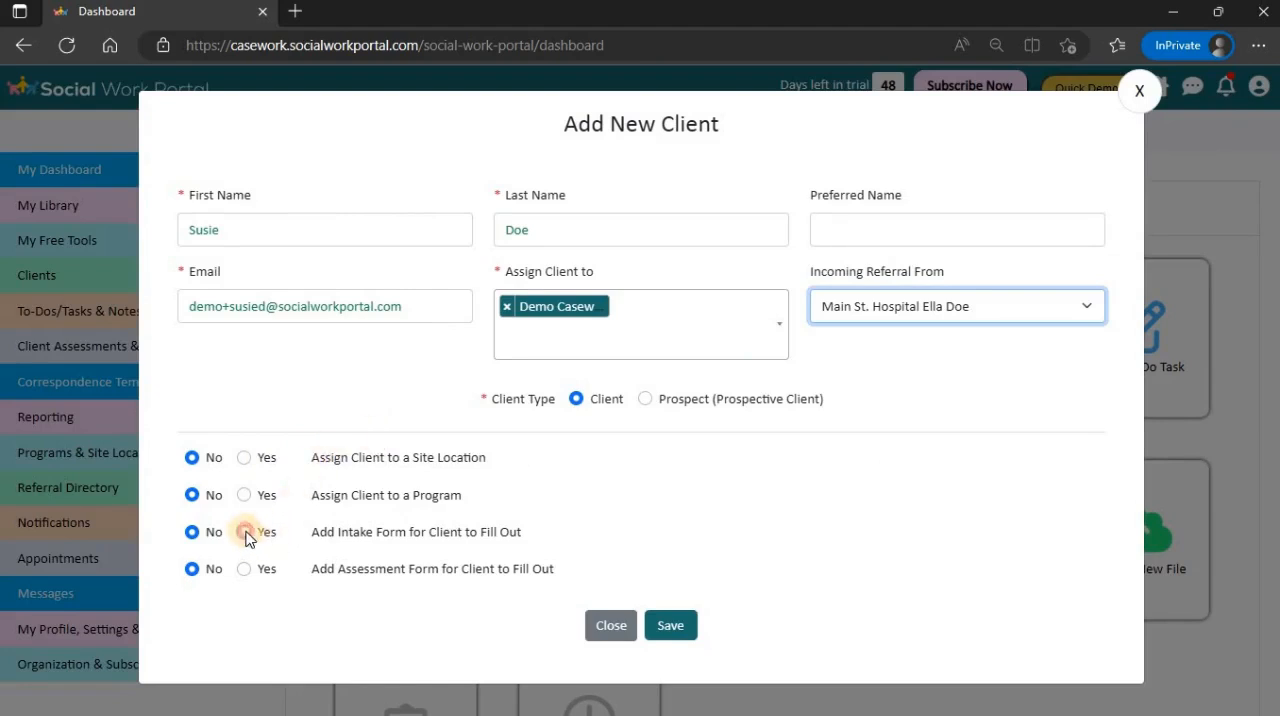
{"action": "left_click", "coordinate": [244, 531]}
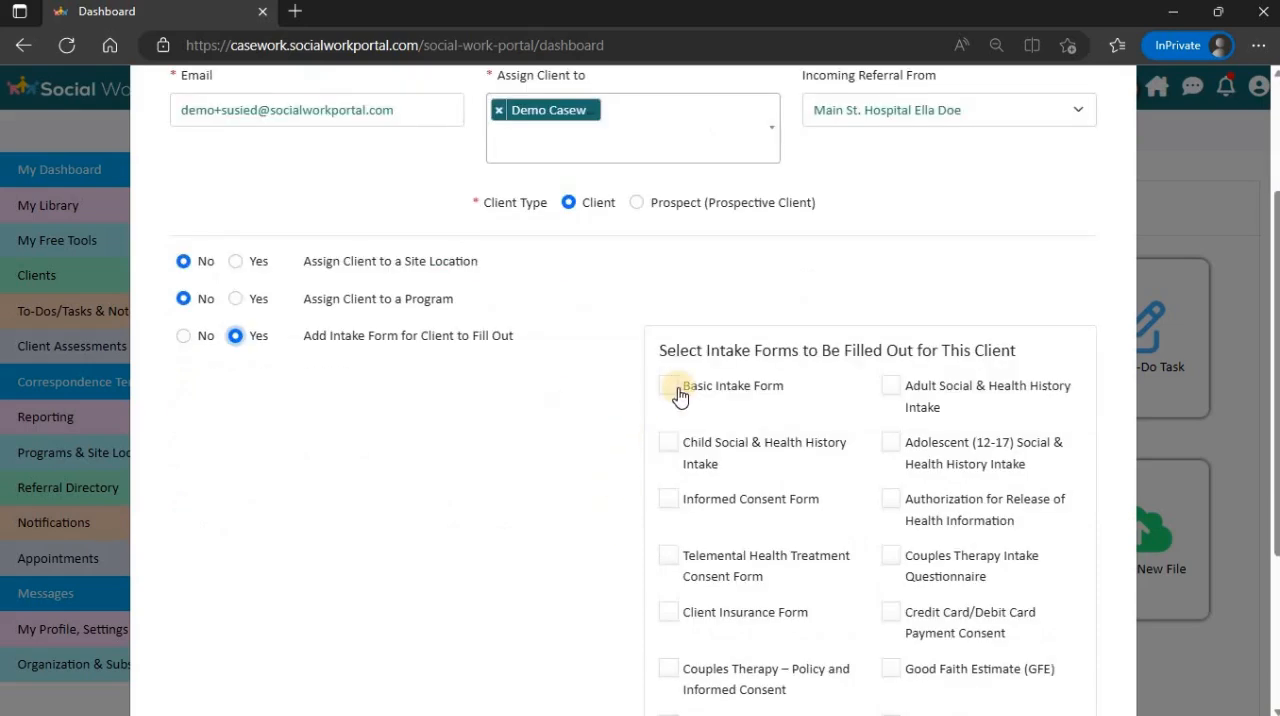
{"action": "left_click", "coordinate": [668, 388]}
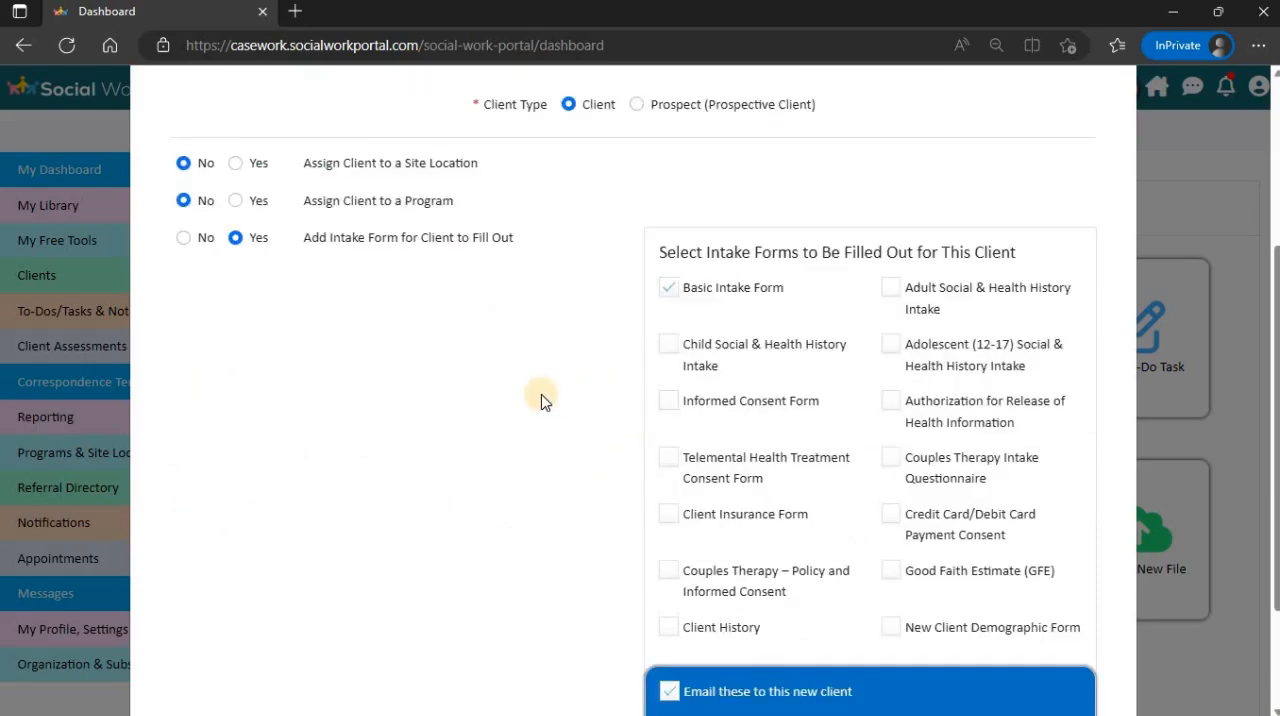
{"action": "scroll", "scroll_direction": "down", "scroll_amount": 3}
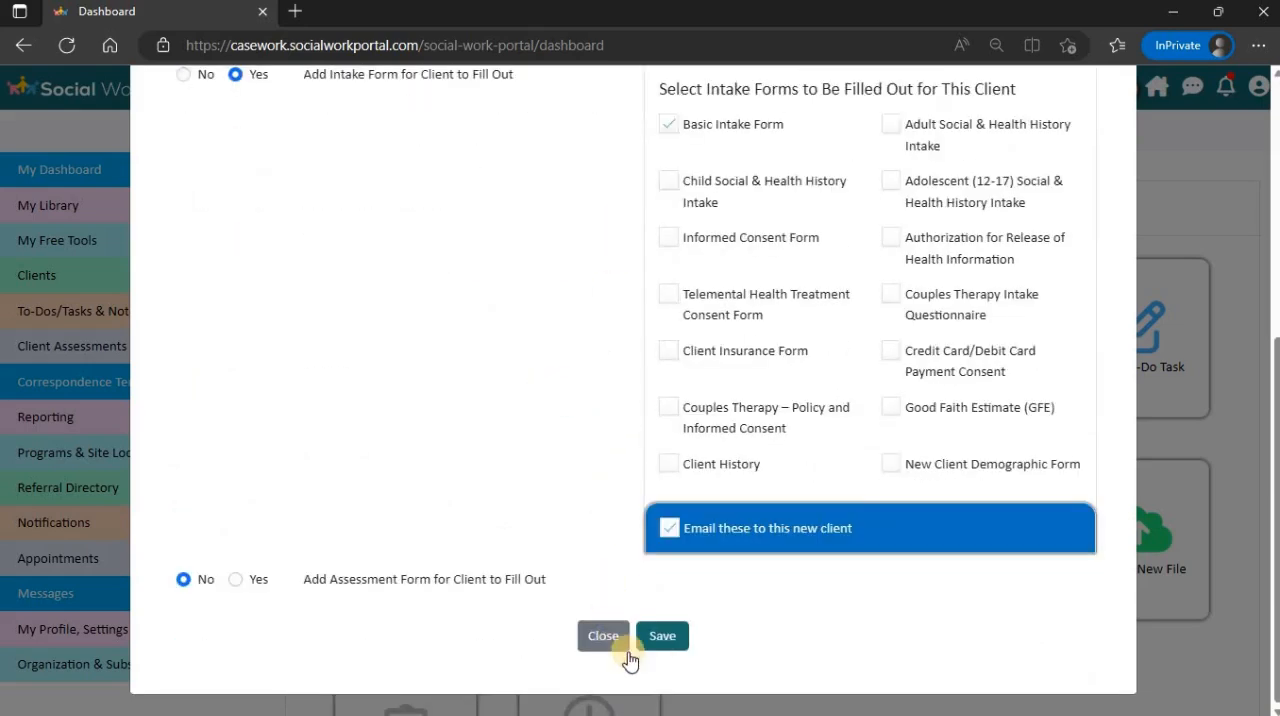
{"action": "left_click", "coordinate": [662, 635]}
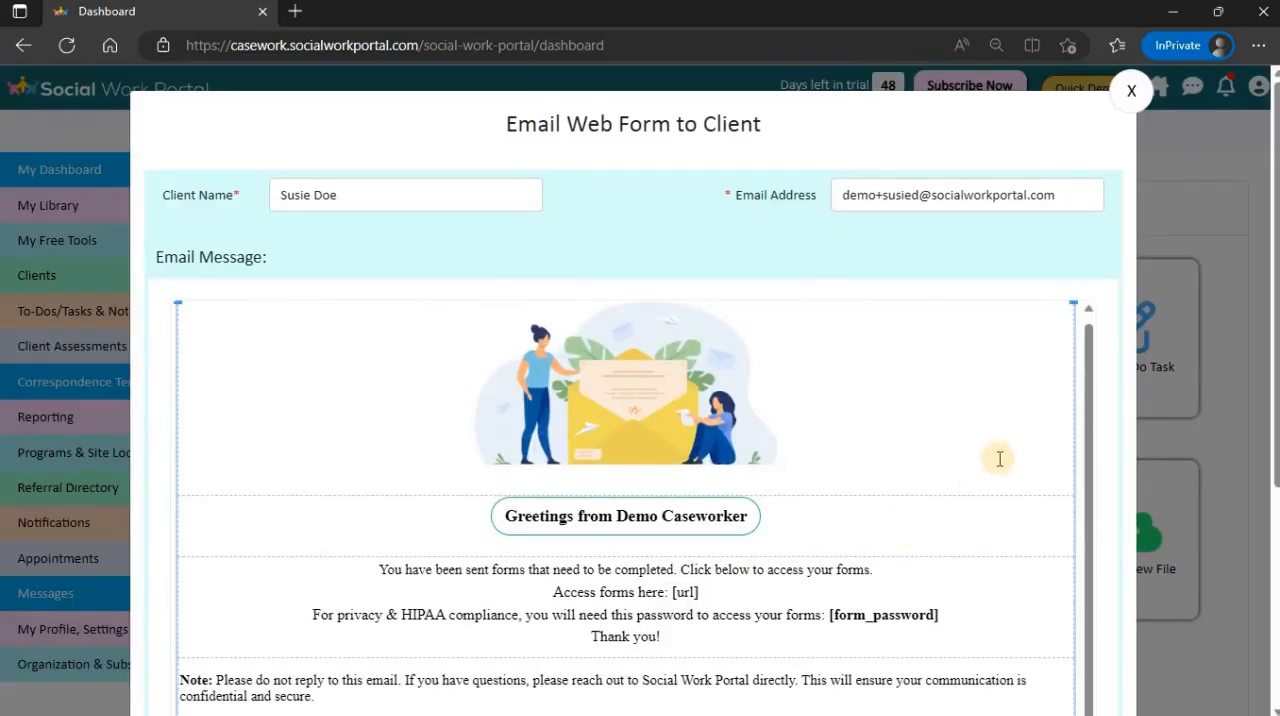
{"action": "scroll", "scroll_direction": "down", "scroll_amount": 3}
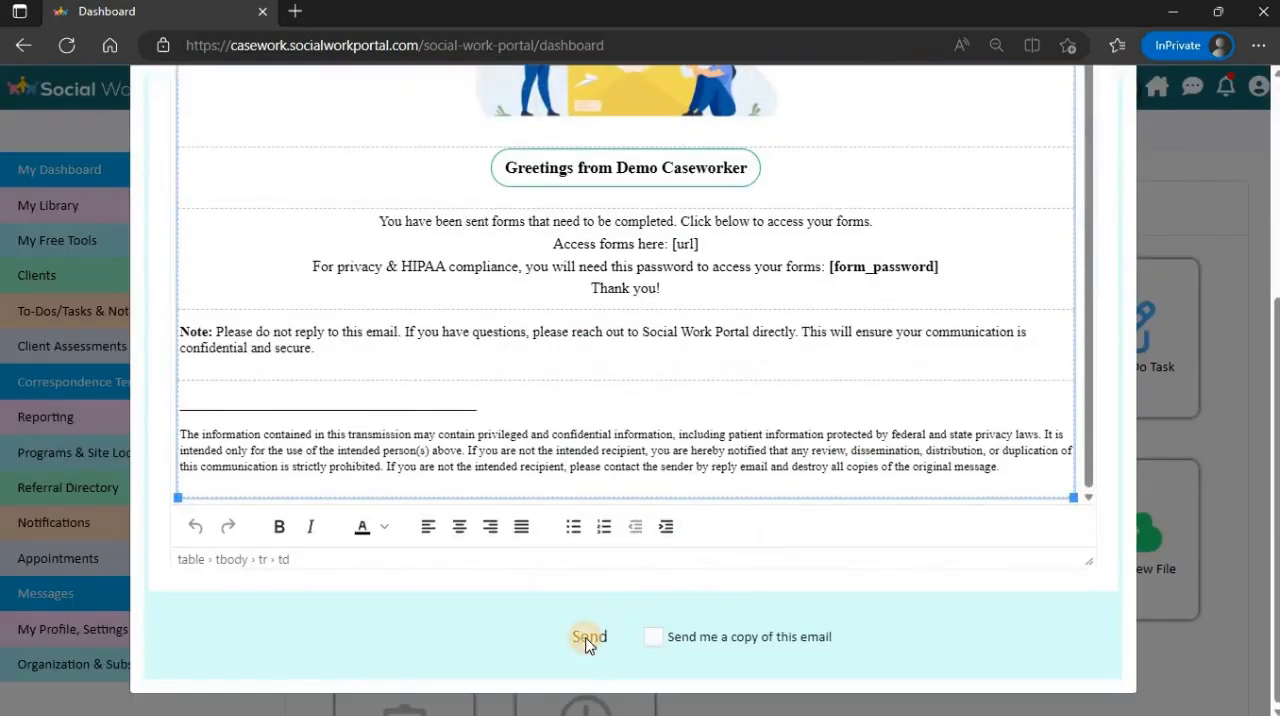
{"action": "left_click", "coordinate": [588, 637]}
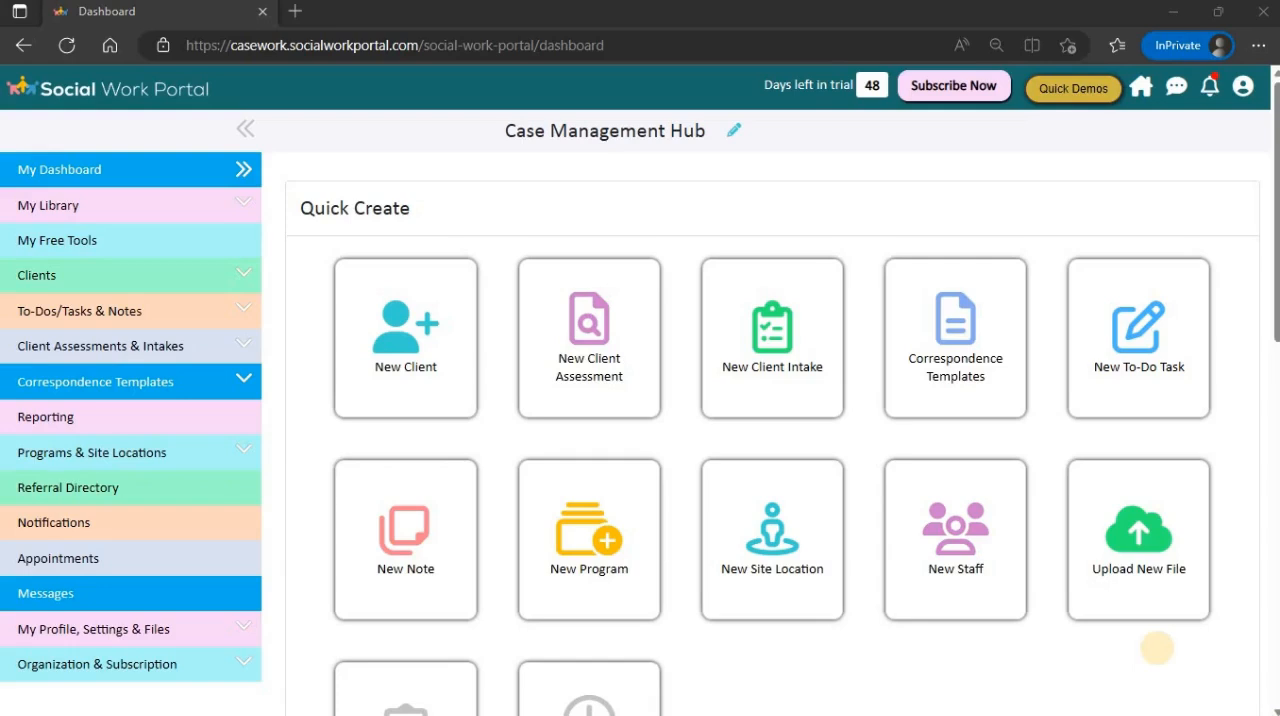
{"action": "mouse_move", "coordinate": [1189, 80]}
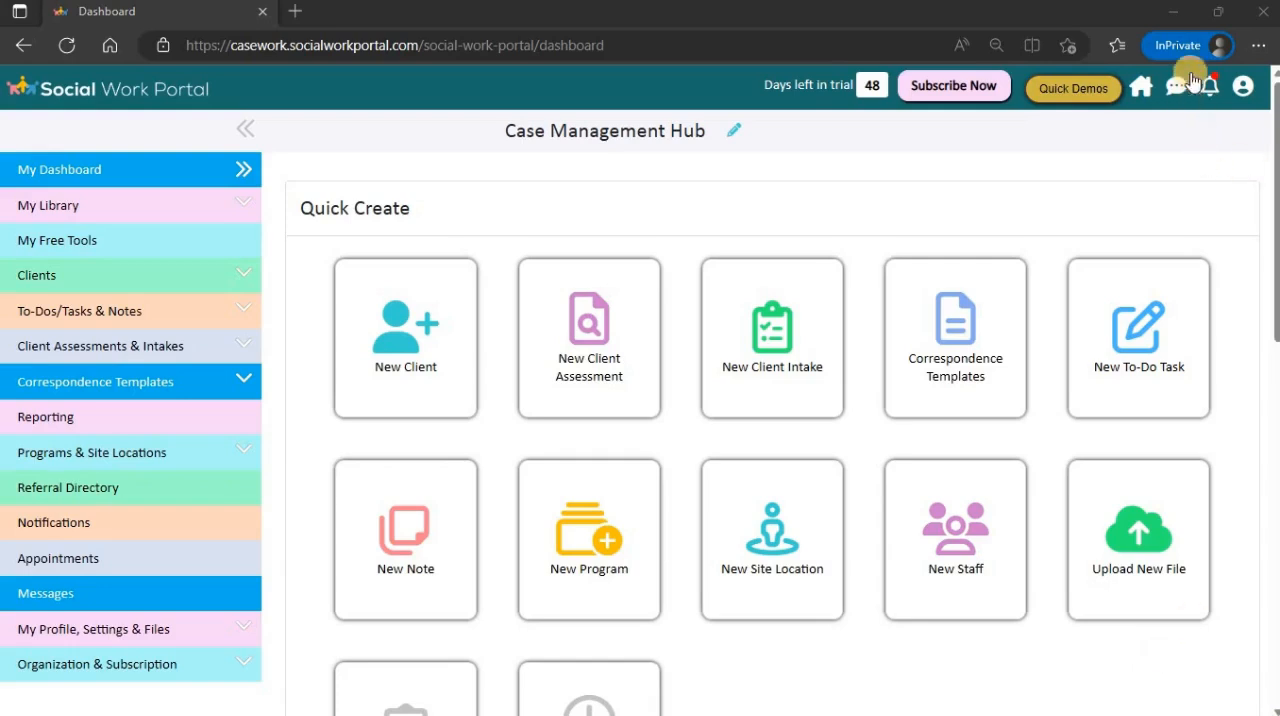
{"action": "mouse_move", "coordinate": [1210, 86]}
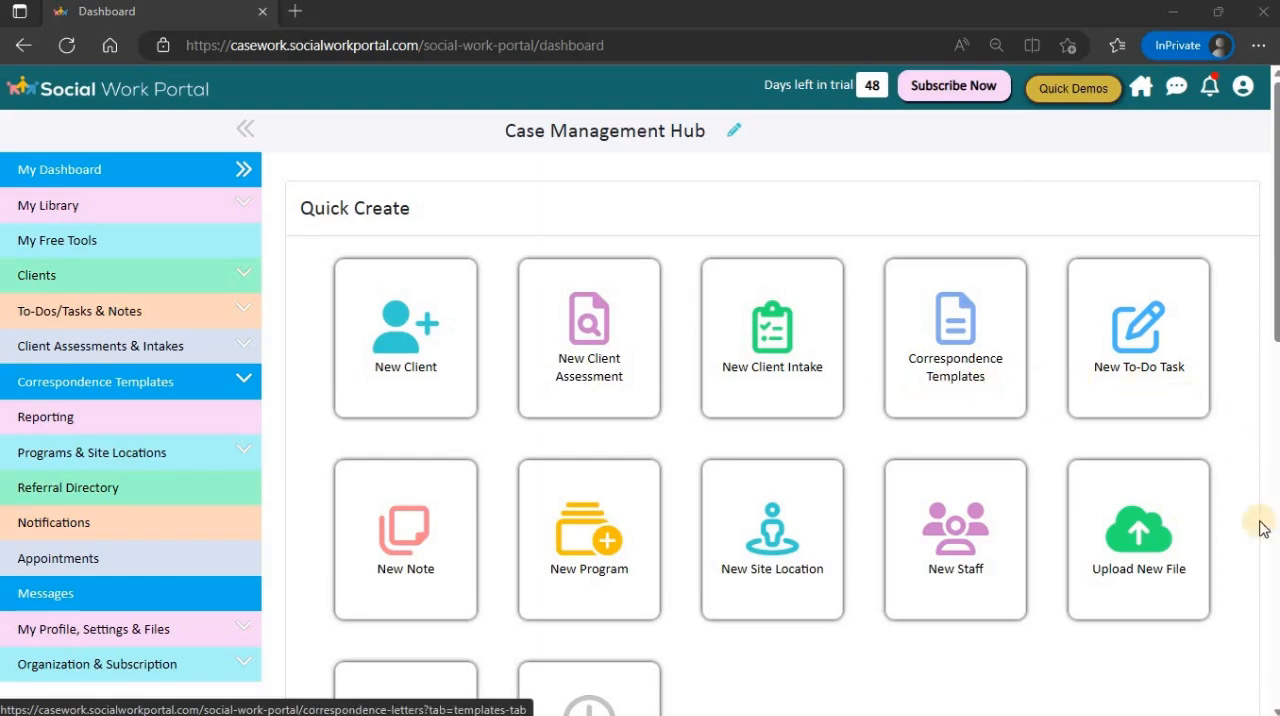
{"action": "mouse_move", "coordinate": [595, 445]}
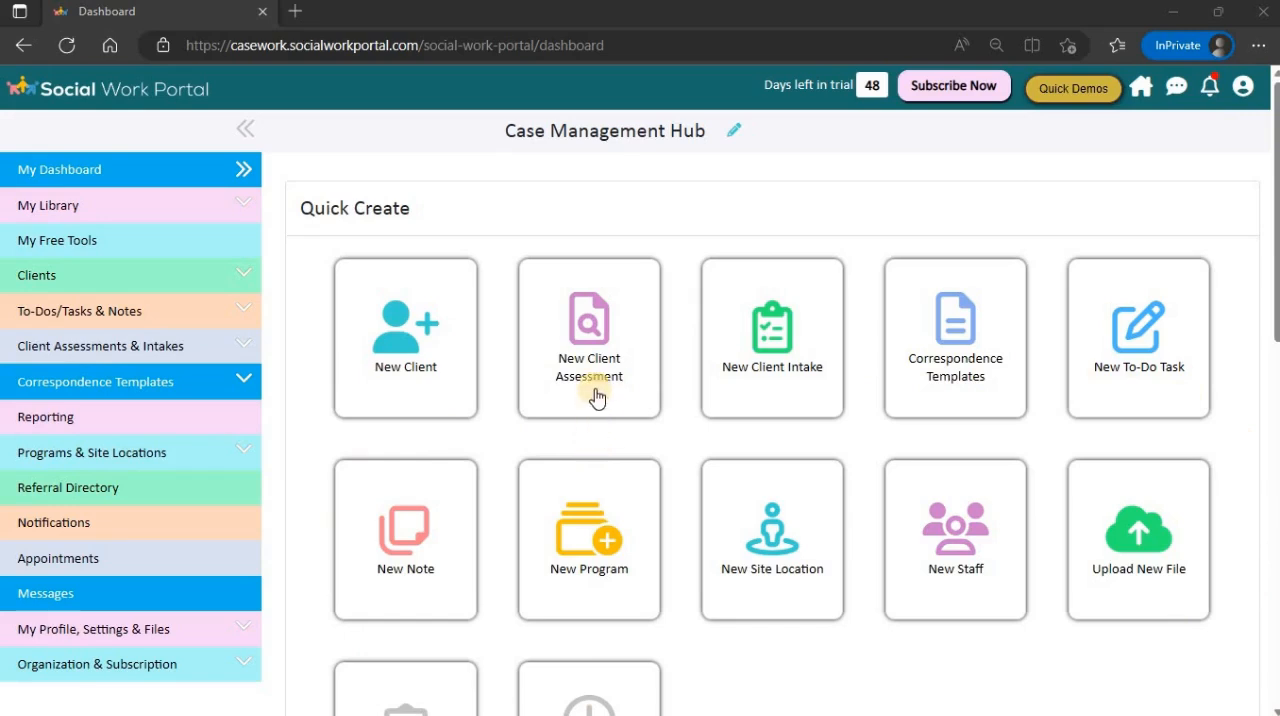
Open a blank GAD-7 form via New Client Assessment, then close it unsaved.
{"action": "left_click", "coordinate": [588, 337]}
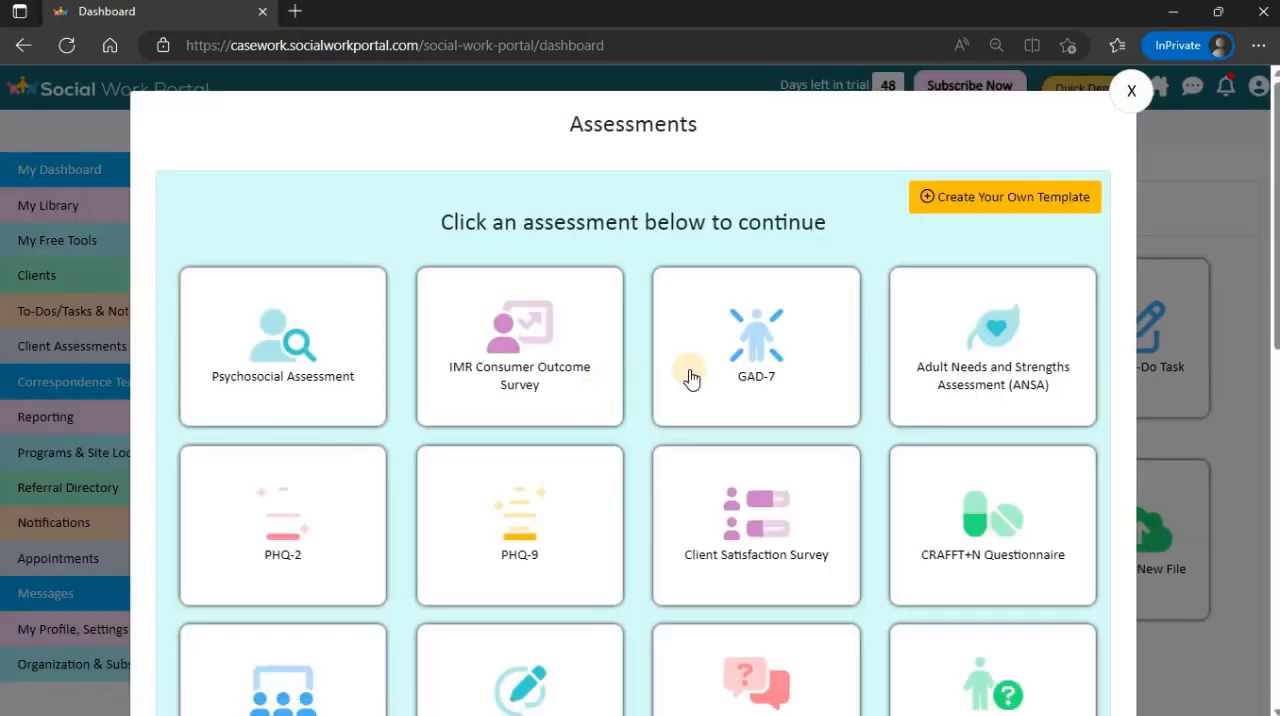
{"action": "left_click", "coordinate": [756, 345]}
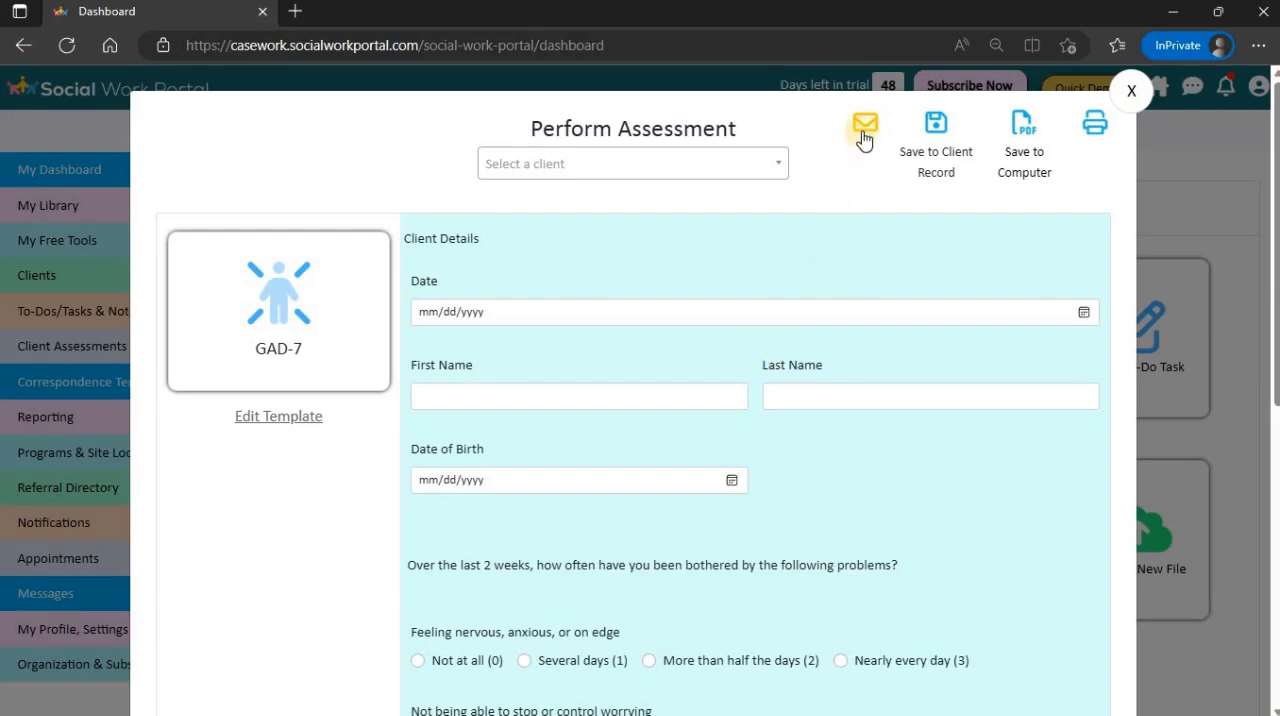
{"action": "mouse_move", "coordinate": [1093, 128]}
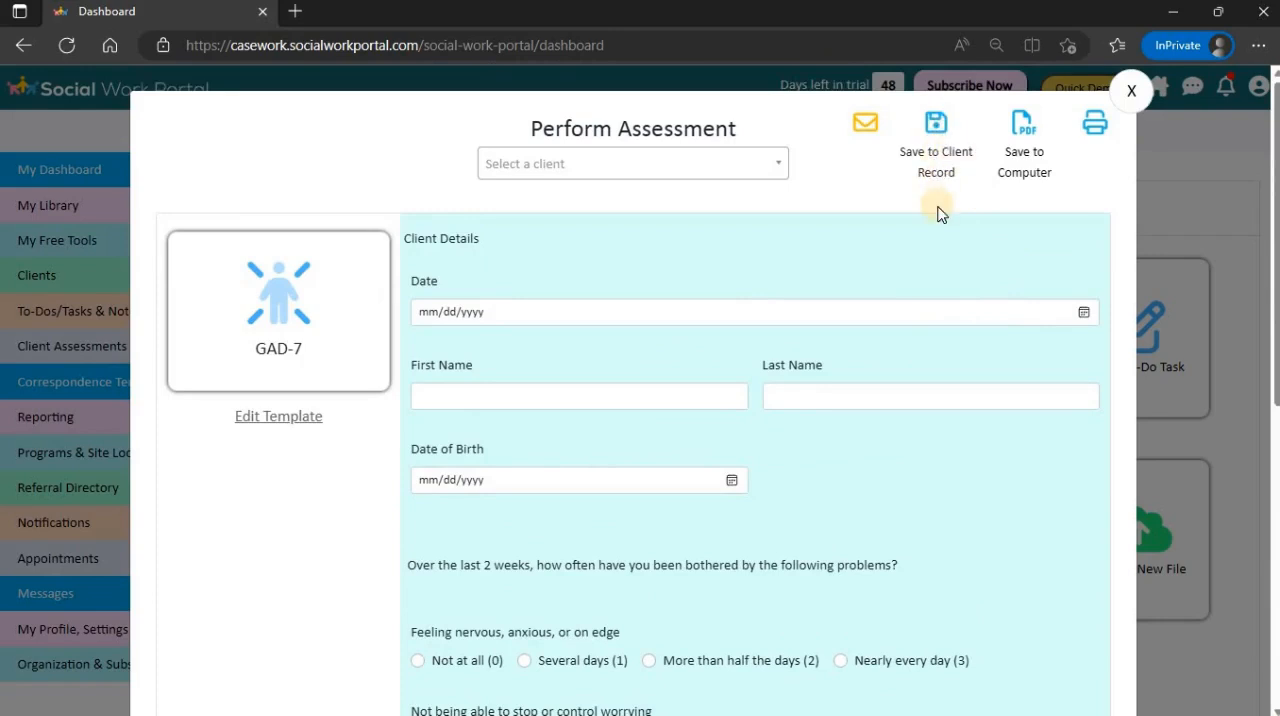
{"action": "left_click", "coordinate": [1131, 90]}
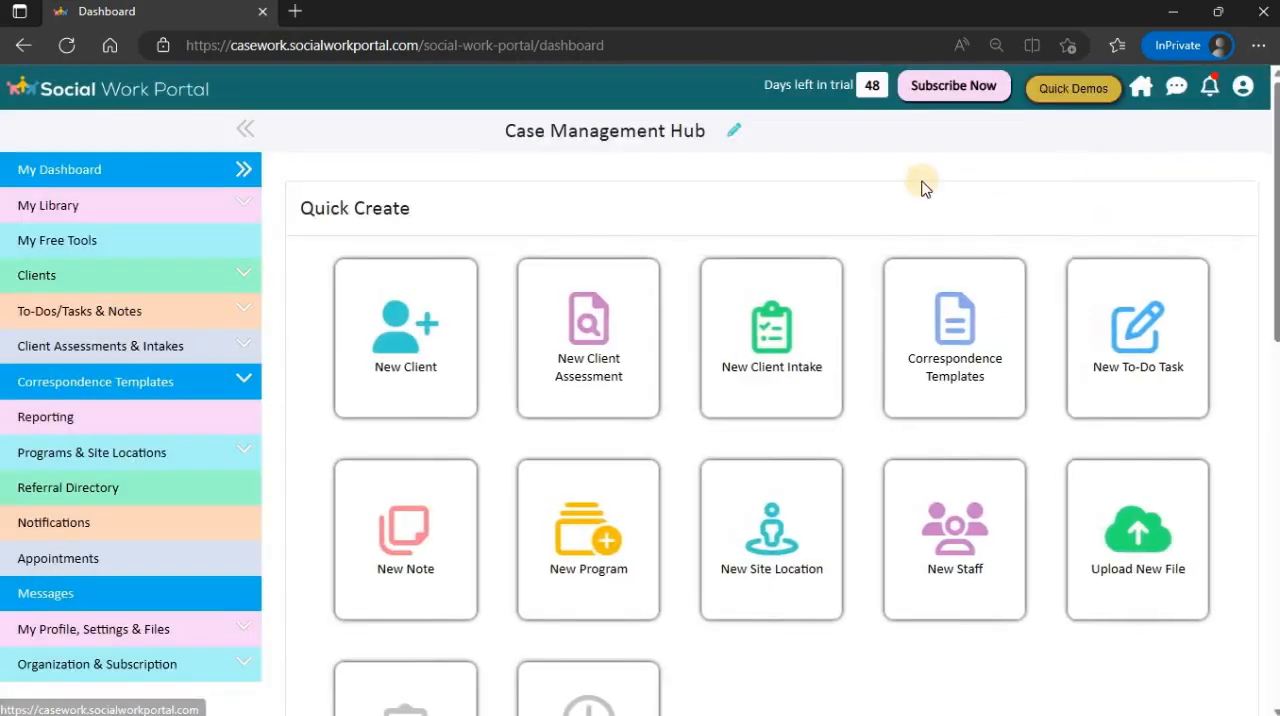
{"action": "mouse_move", "coordinate": [65, 280]}
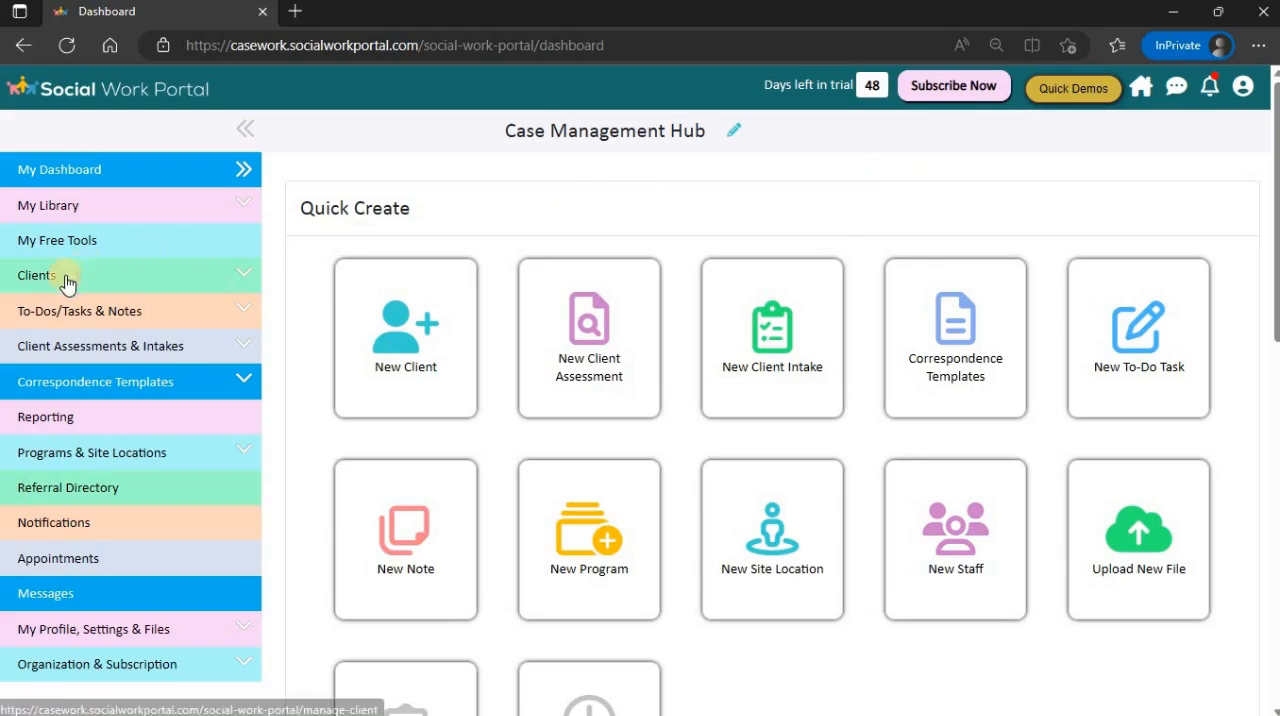
Open Individual Clients and scroll the cards for Alan, Bob and Cory Smith.
{"action": "left_click", "coordinate": [37, 275]}
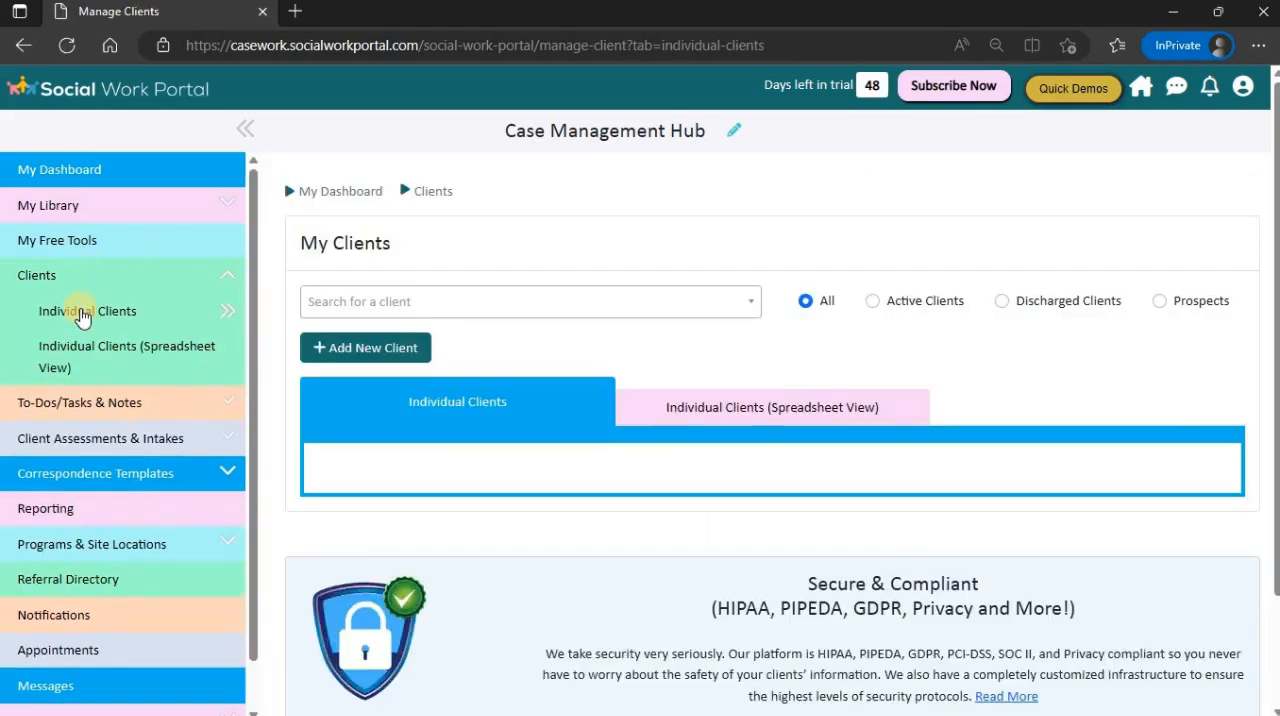
{"action": "left_click", "coordinate": [87, 311]}
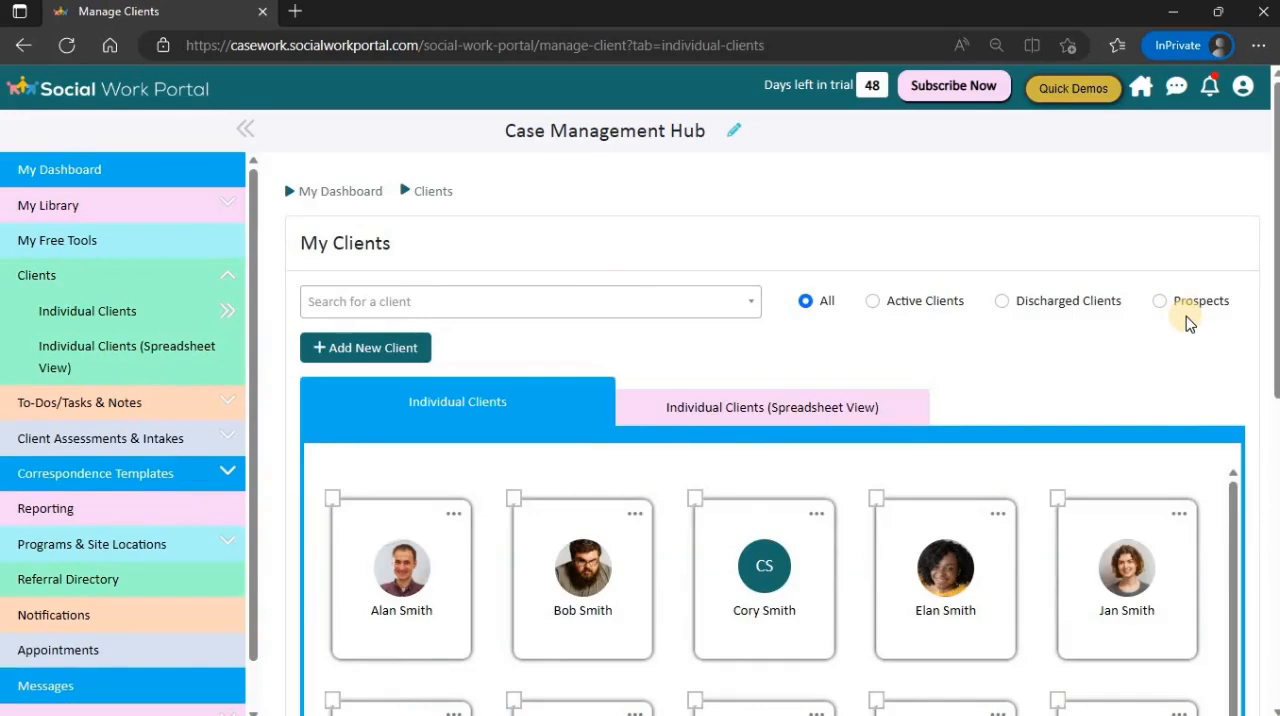
{"action": "scroll", "scroll_direction": "down", "scroll_amount": 3}
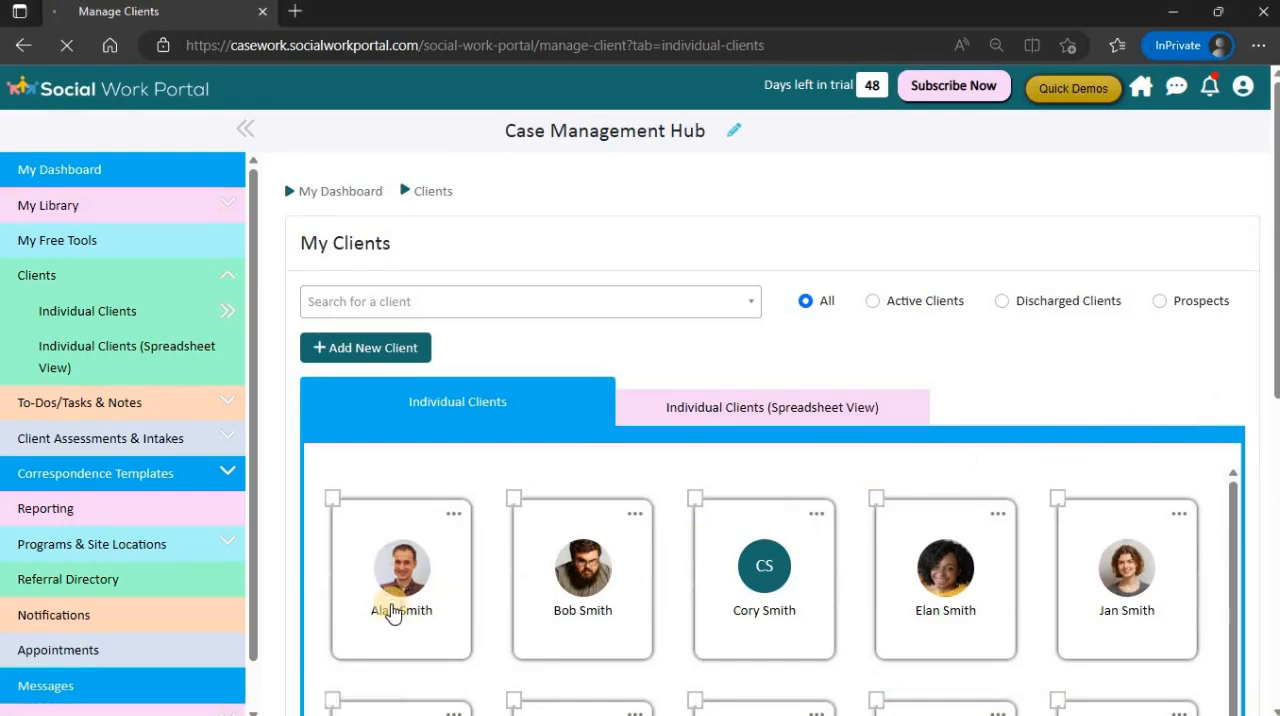
{"action": "left_click", "coordinate": [401, 570]}
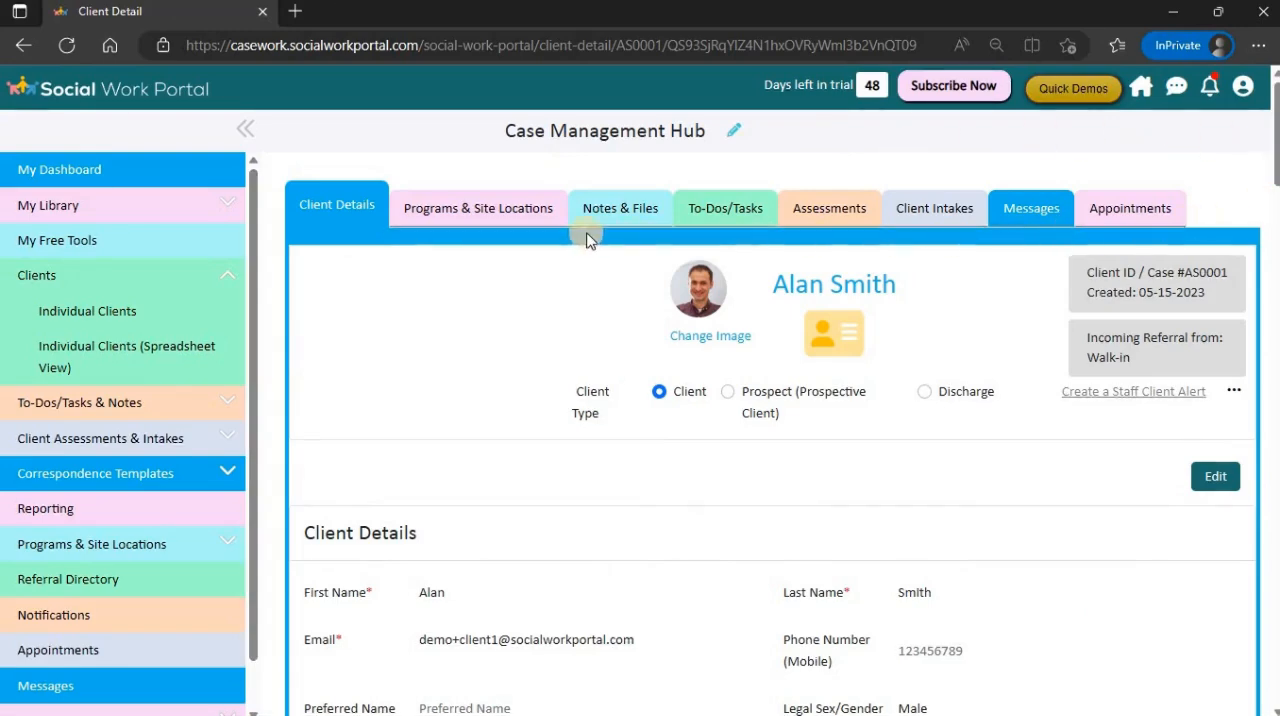
{"action": "left_click", "coordinate": [620, 208]}
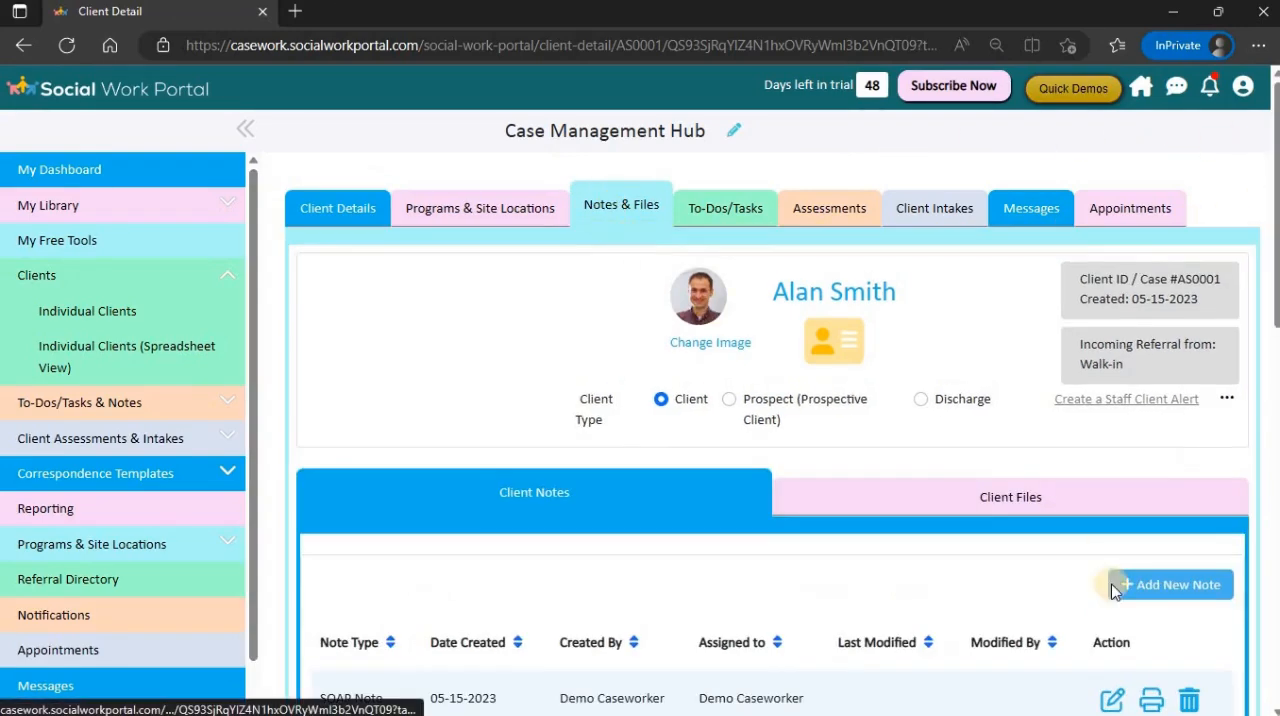
{"action": "left_click", "coordinate": [1170, 584]}
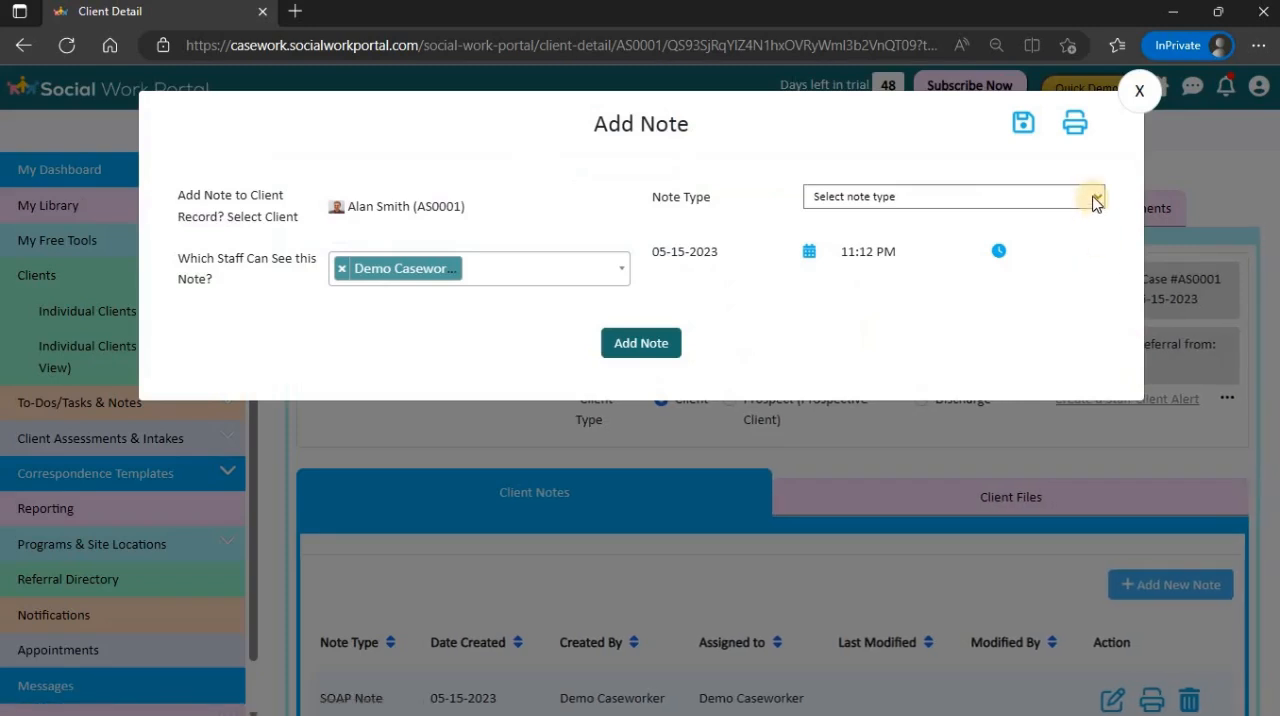
{"action": "left_click", "coordinate": [1093, 196]}
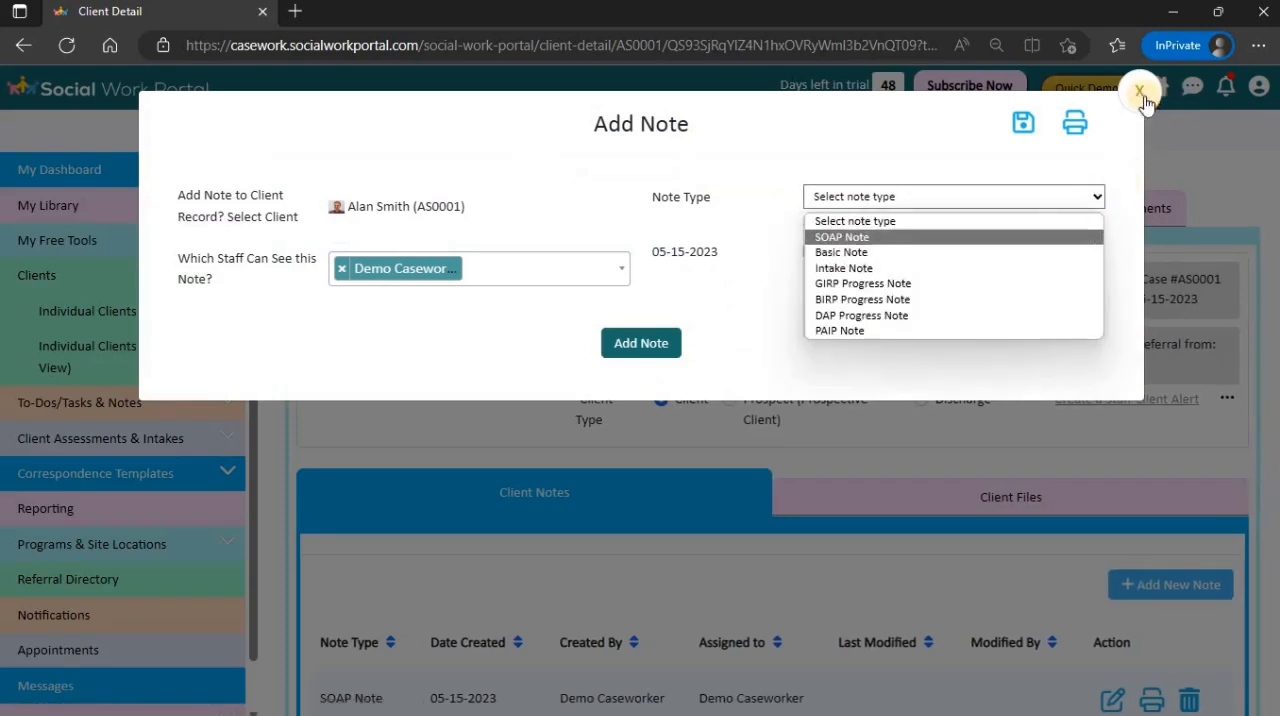
{"action": "left_click", "coordinate": [1140, 93]}
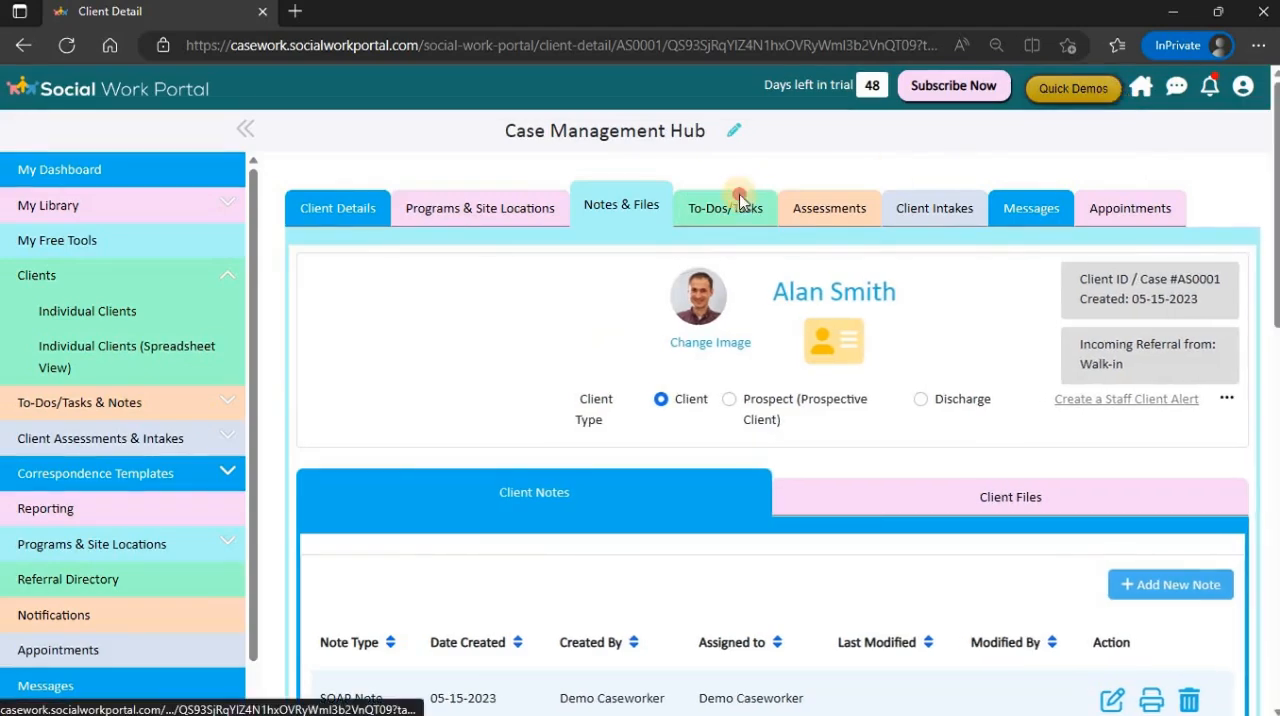
Browse his To-Dos/Tasks and Assessments tabs, then return to Client Details.
{"action": "left_click", "coordinate": [725, 207]}
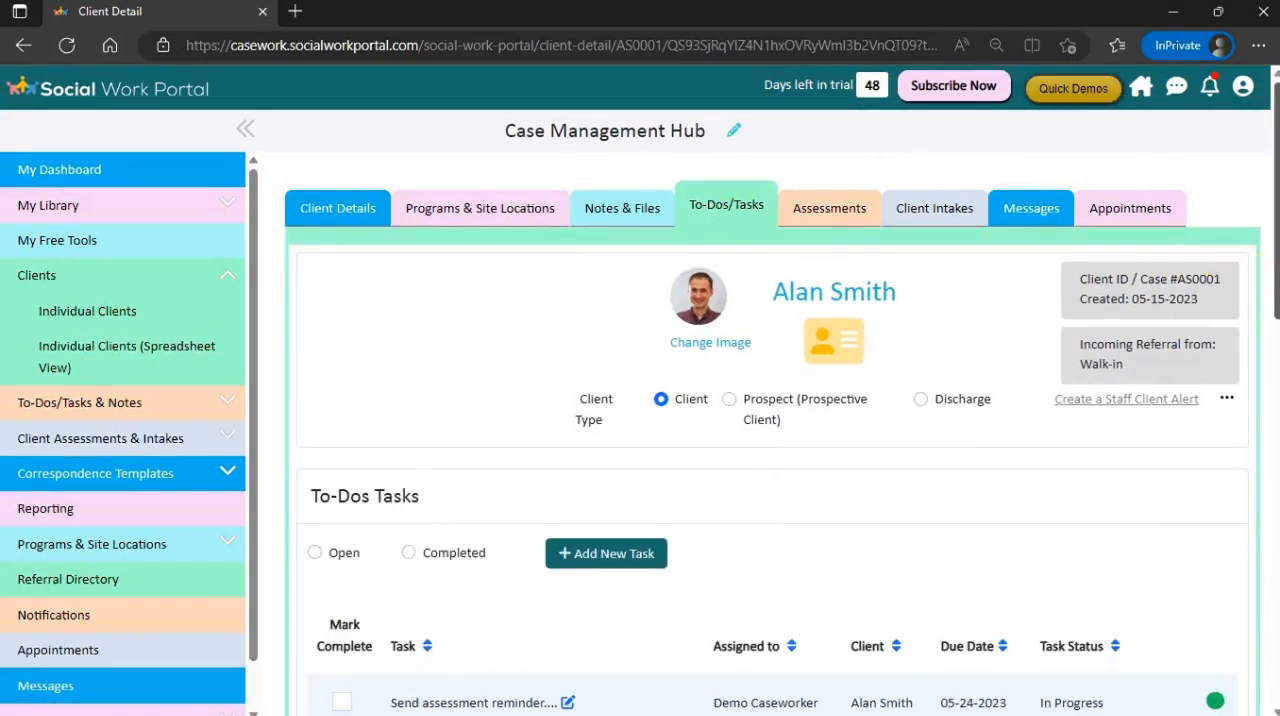
{"action": "scroll", "scroll_direction": "down", "scroll_amount": 3}
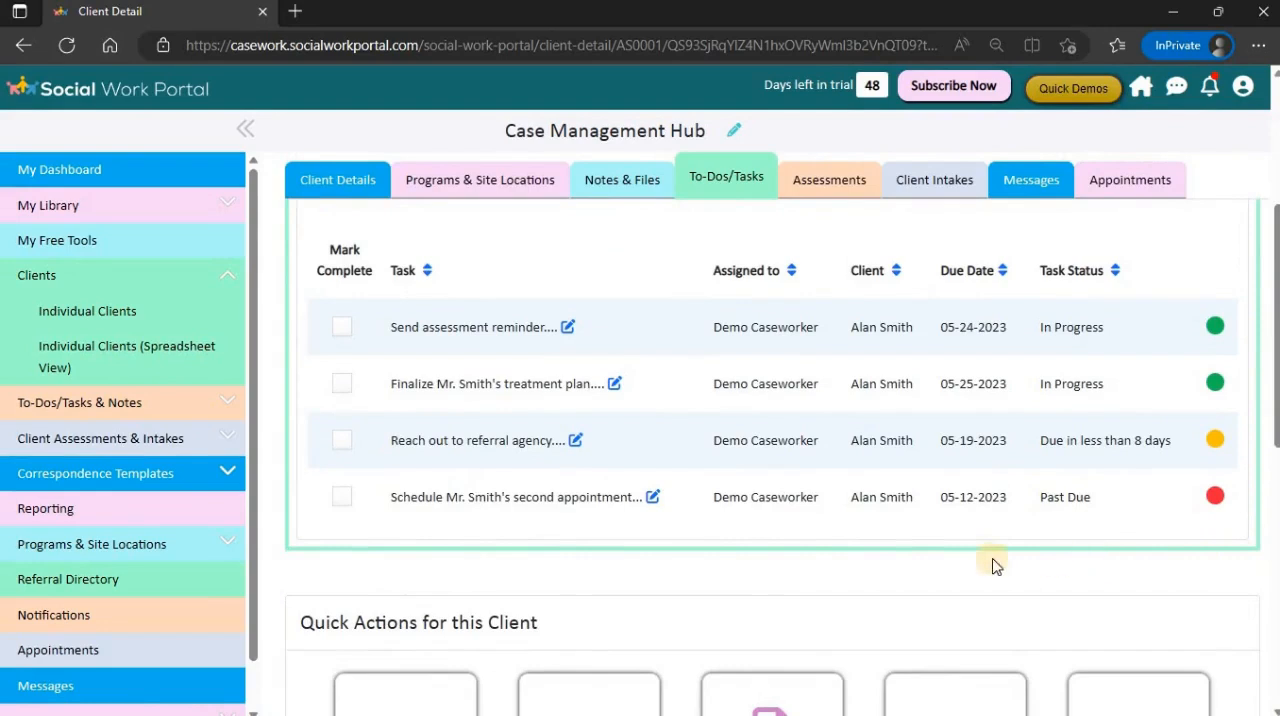
{"action": "mouse_move", "coordinate": [1227, 272]}
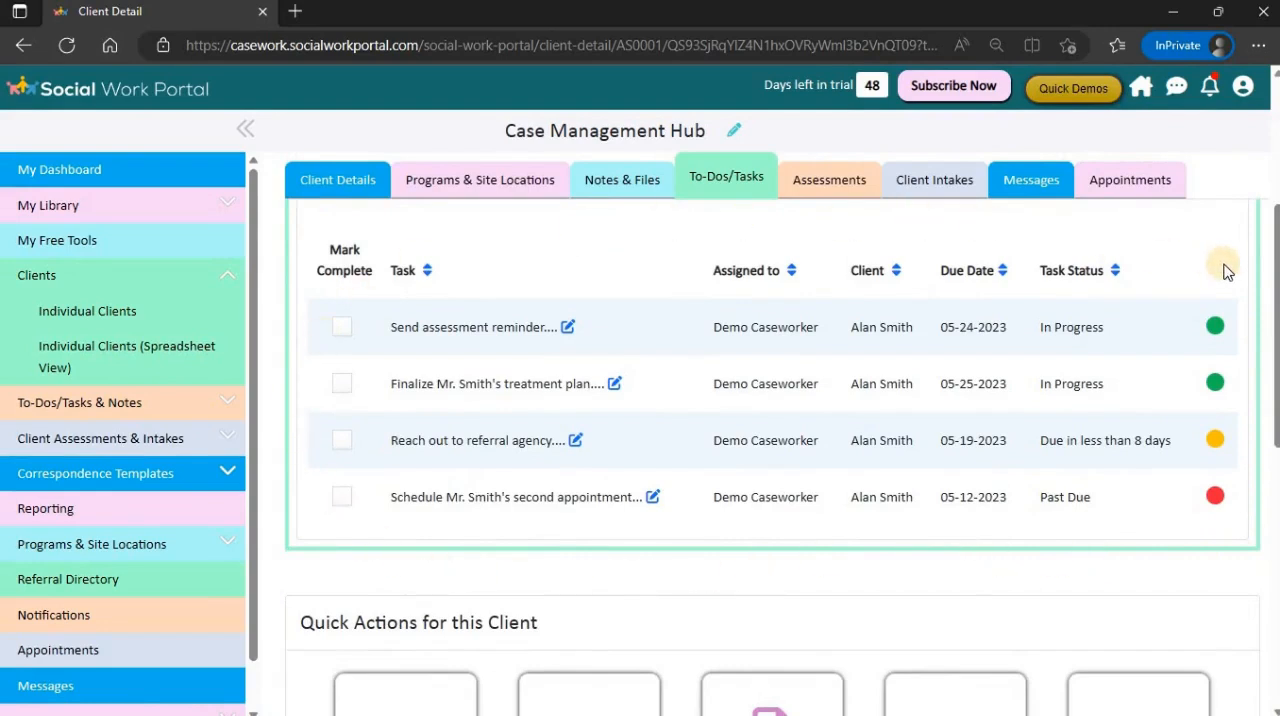
{"action": "mouse_move", "coordinate": [829, 186]}
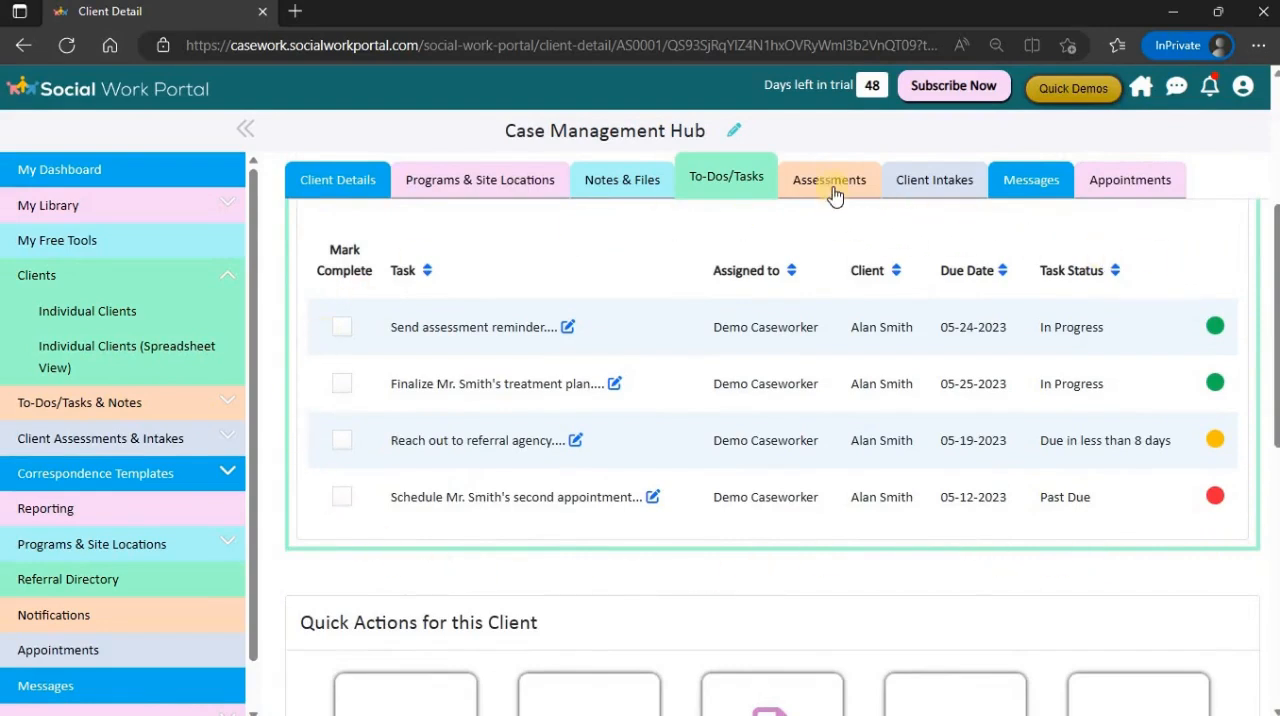
{"action": "left_click", "coordinate": [829, 180]}
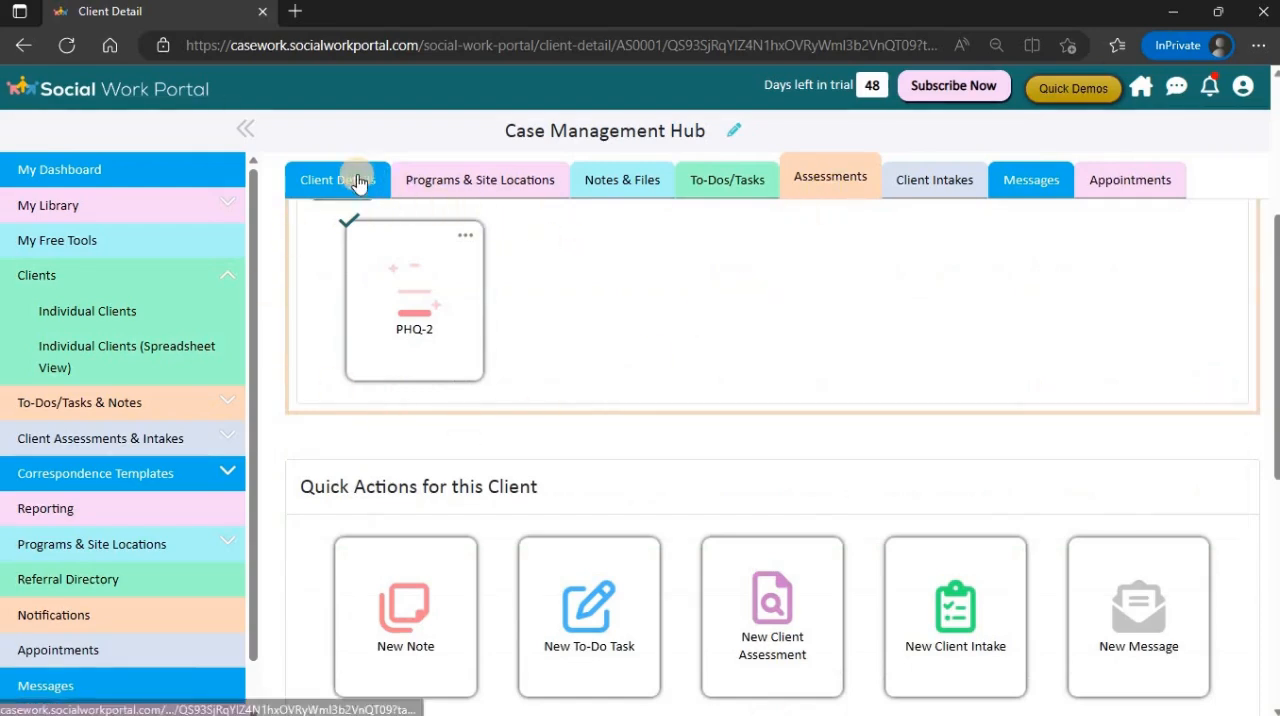
{"action": "left_click", "coordinate": [337, 179]}
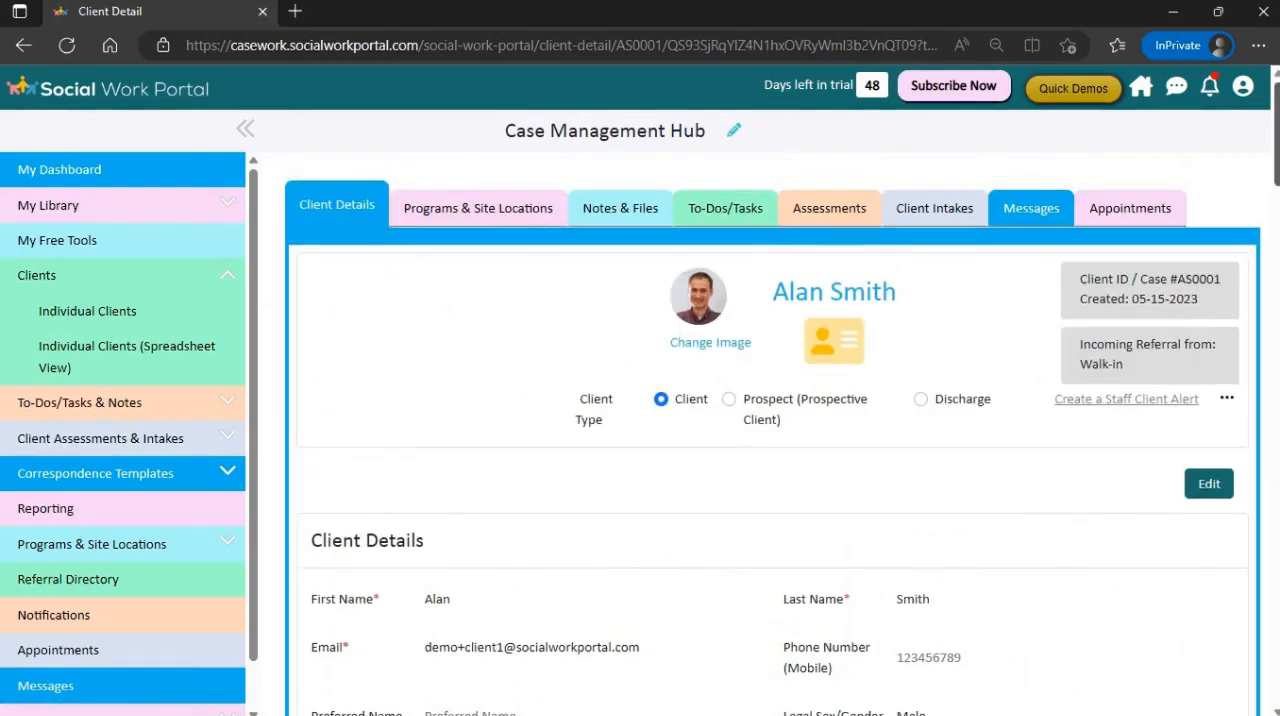
{"action": "left_click", "coordinate": [1126, 398]}
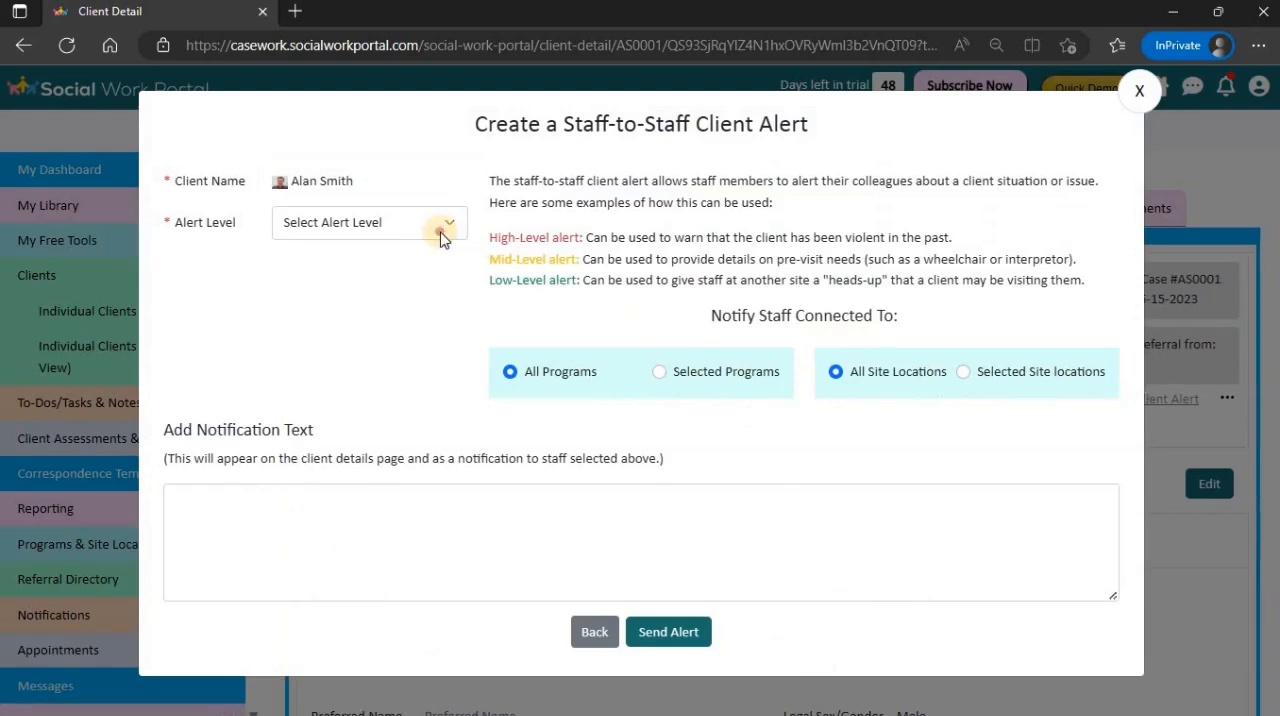
{"action": "left_click", "coordinate": [368, 222]}
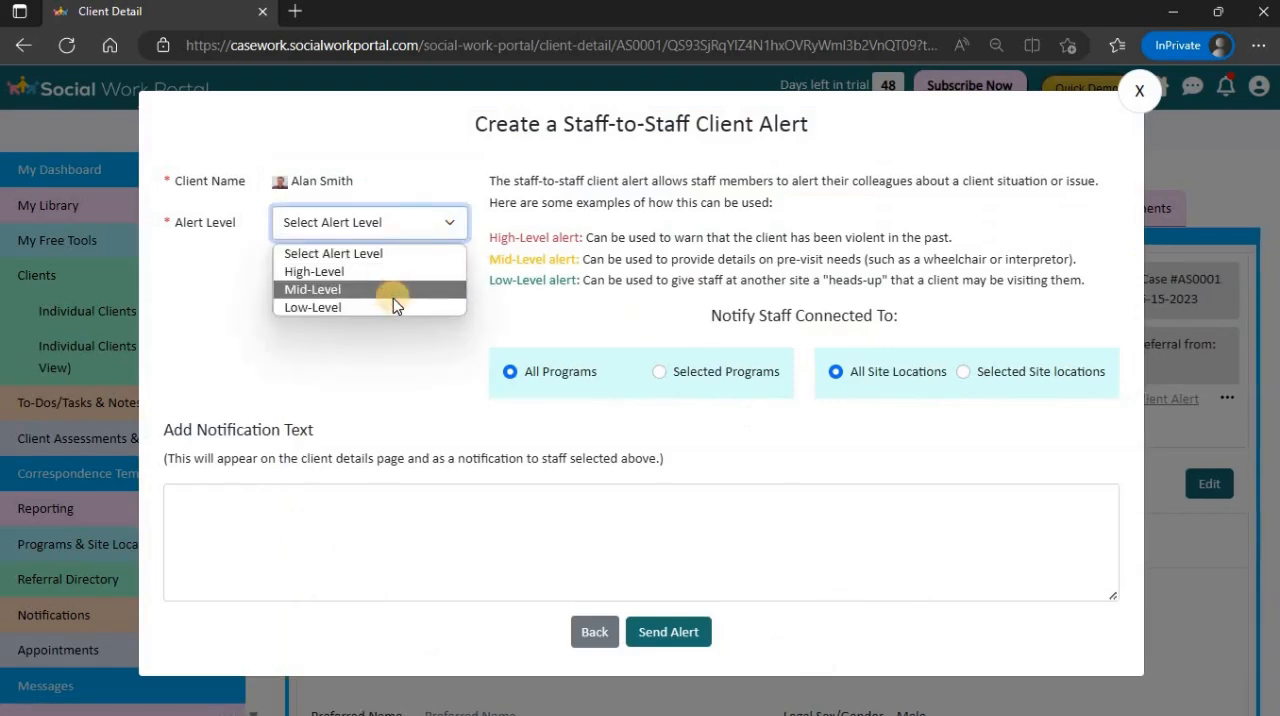
{"action": "type", "text": "Alan Smith needs an ASL interpreter"}
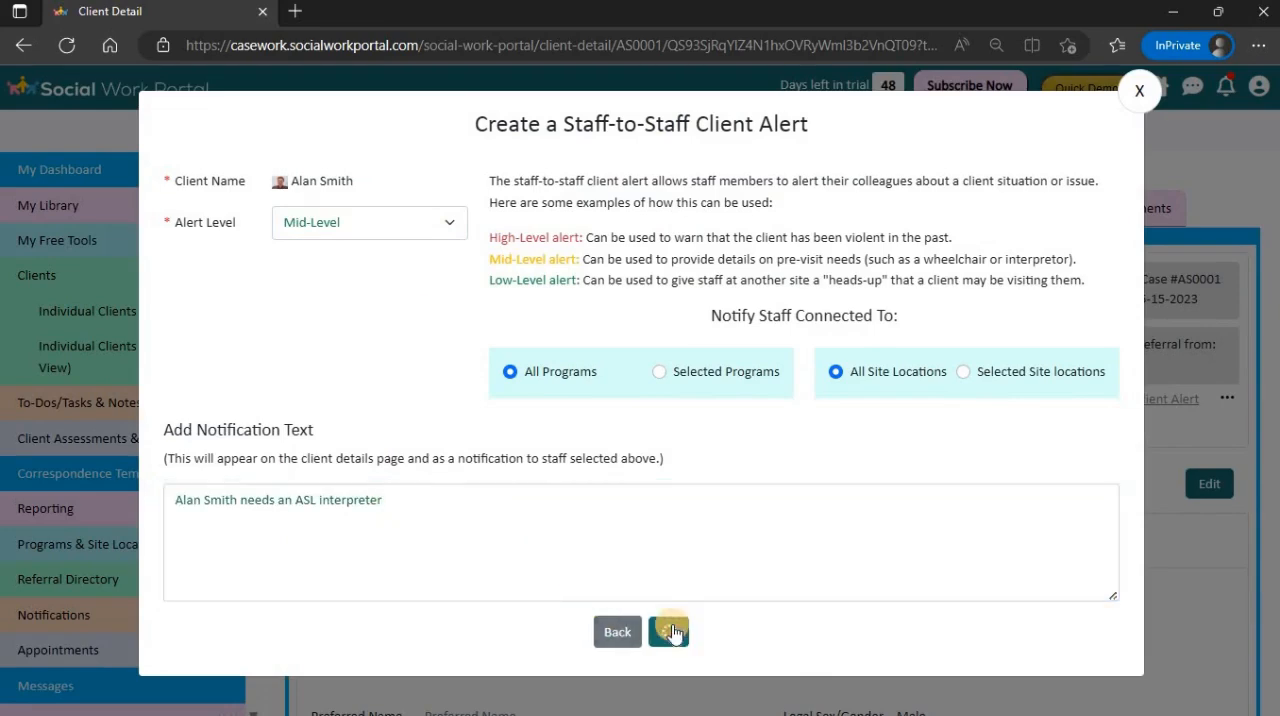
{"action": "left_click", "coordinate": [668, 631]}
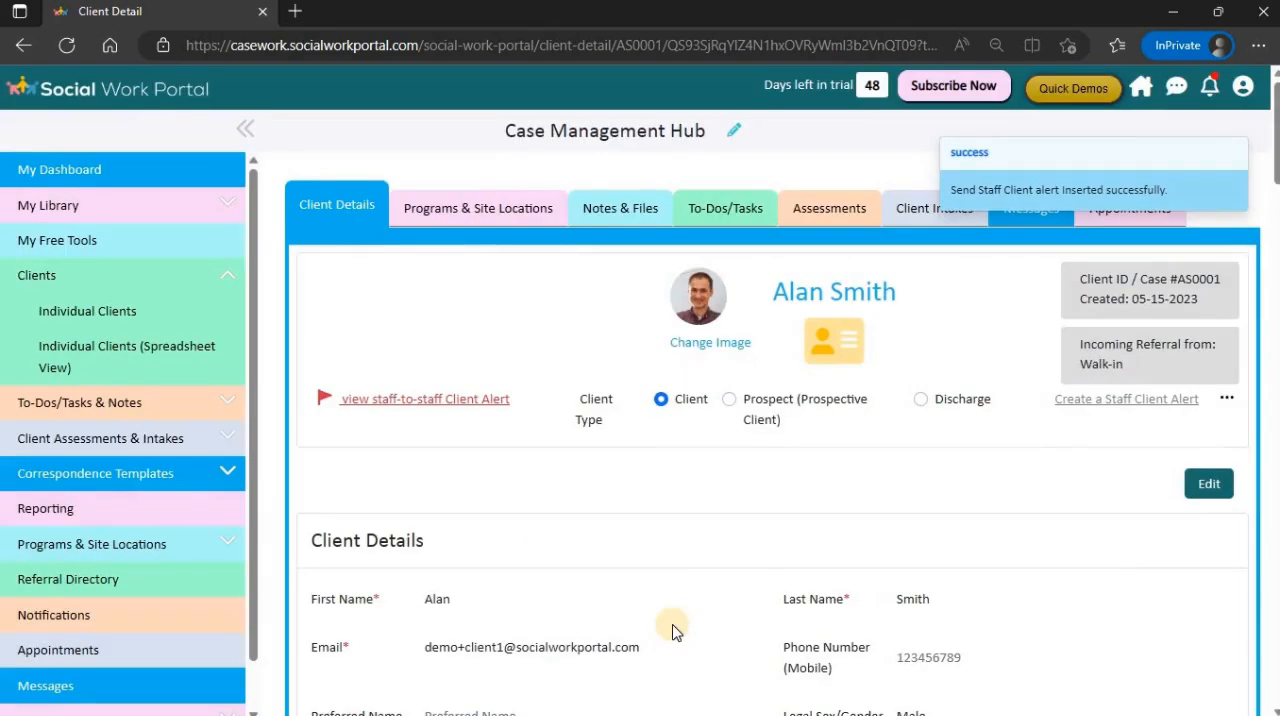
{"action": "left_click", "coordinate": [59, 169]}
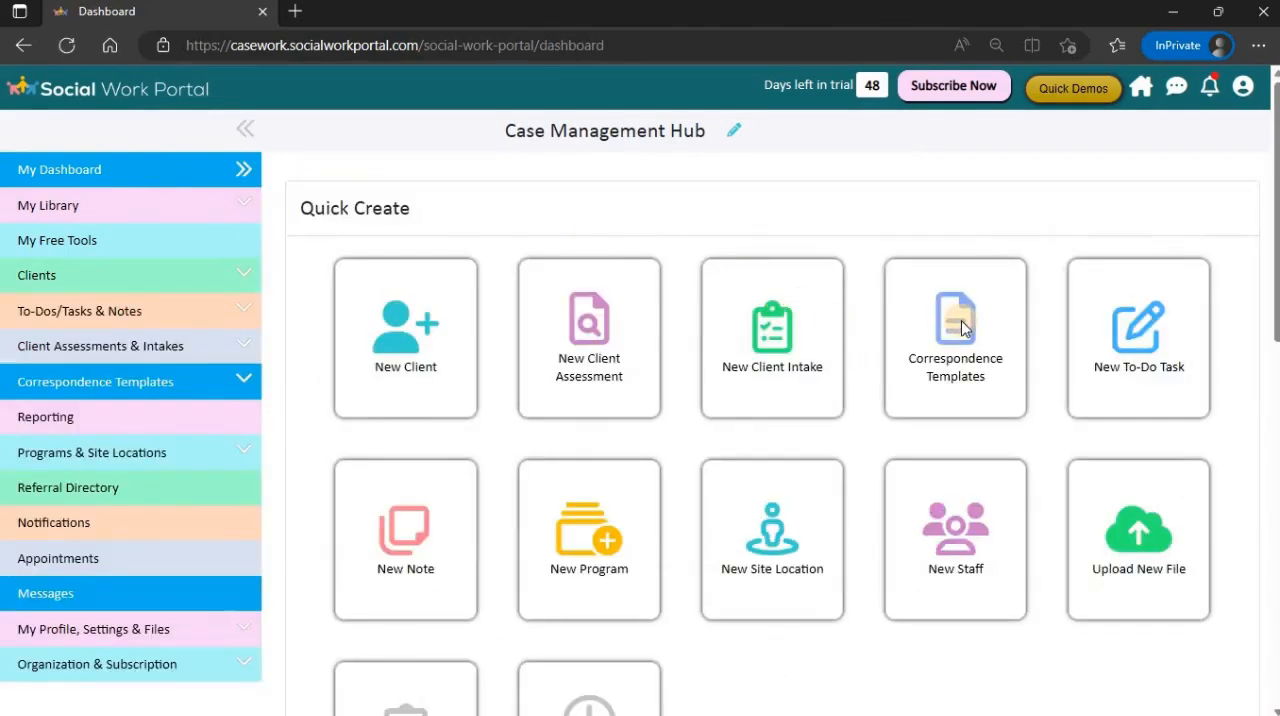
Open Correspondence Templates and scroll the General-Use Letters such as ESA and accommodation letters.
{"action": "left_click", "coordinate": [955, 337]}
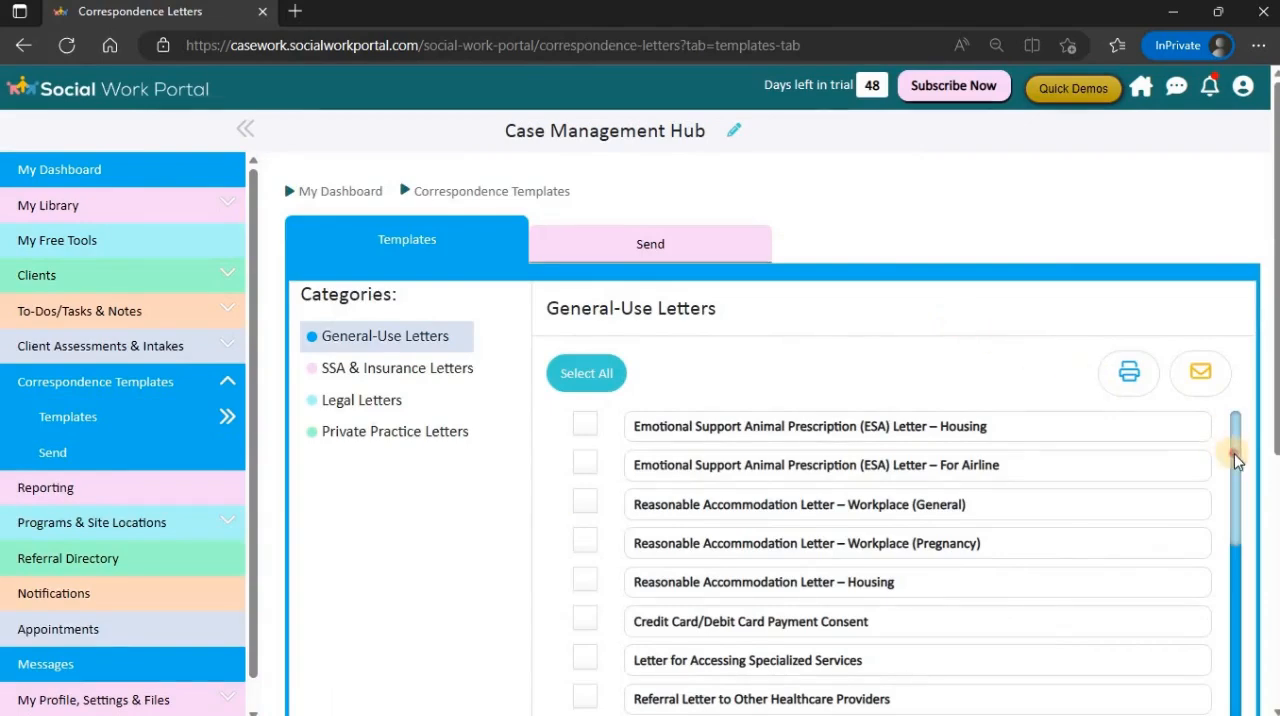
{"action": "scroll", "scroll_direction": "down", "scroll_amount": 3}
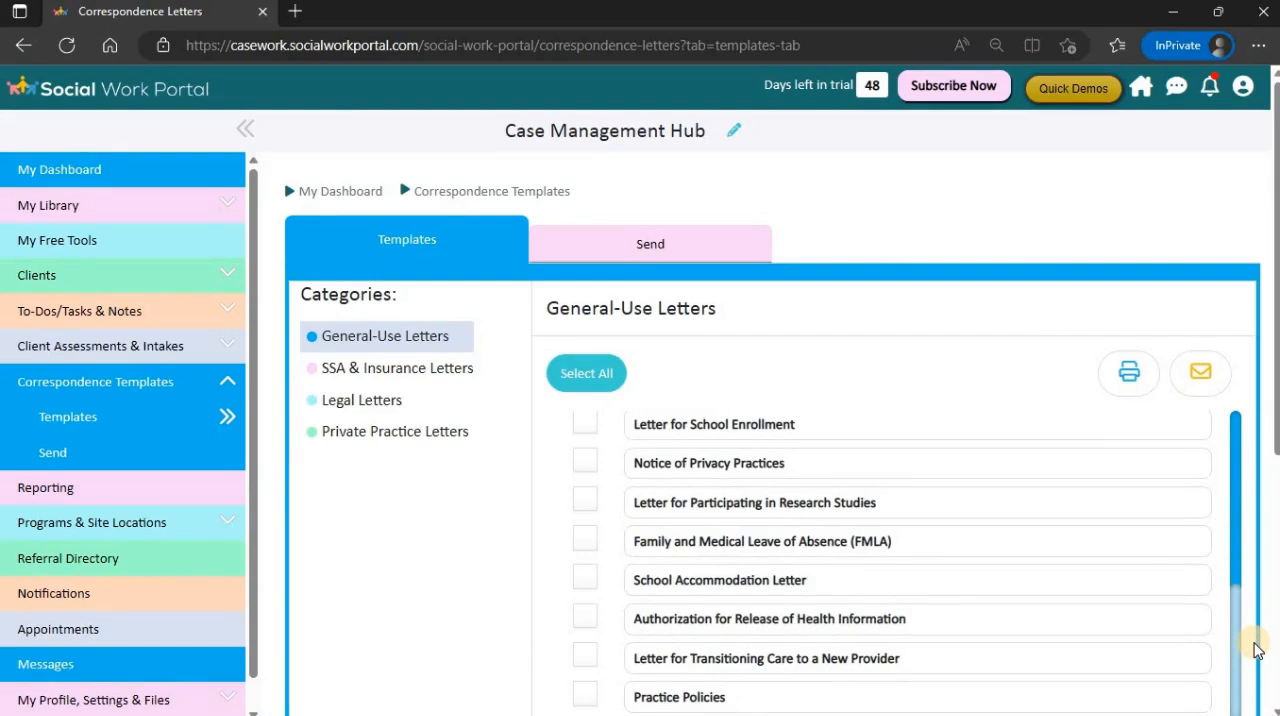
{"action": "mouse_move", "coordinate": [316, 608]}
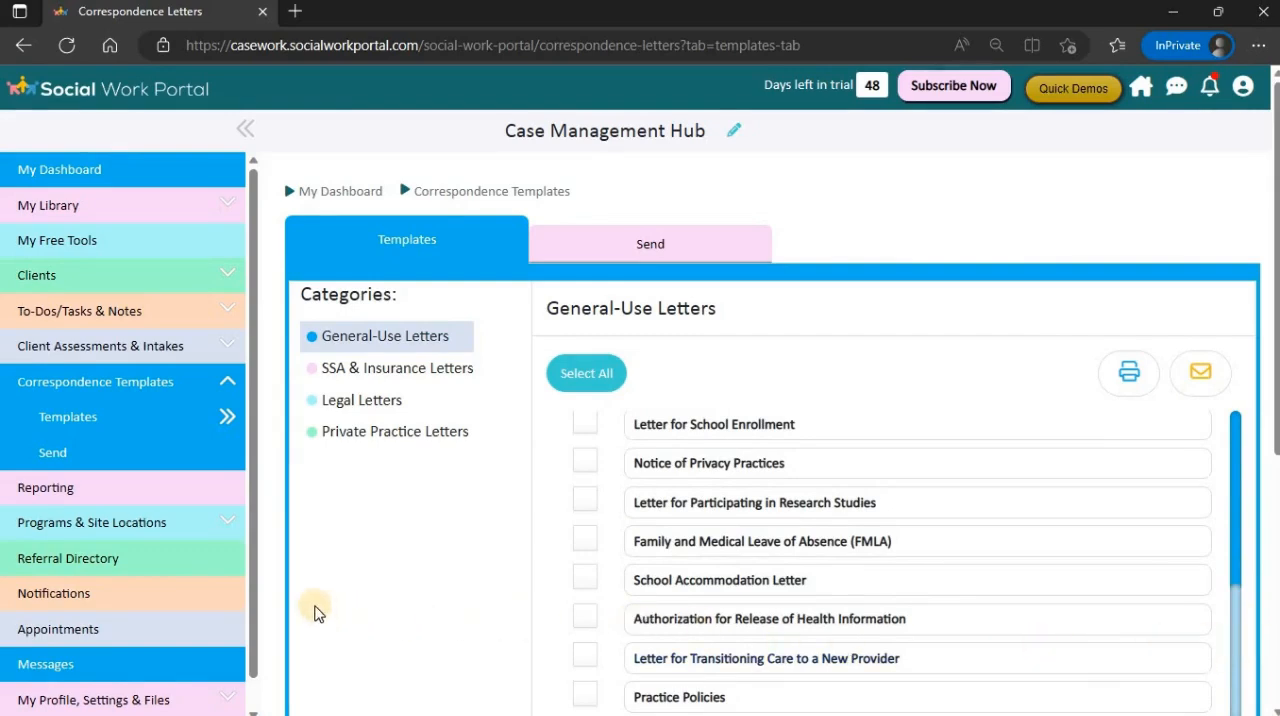
{"action": "mouse_move", "coordinate": [44, 487]}
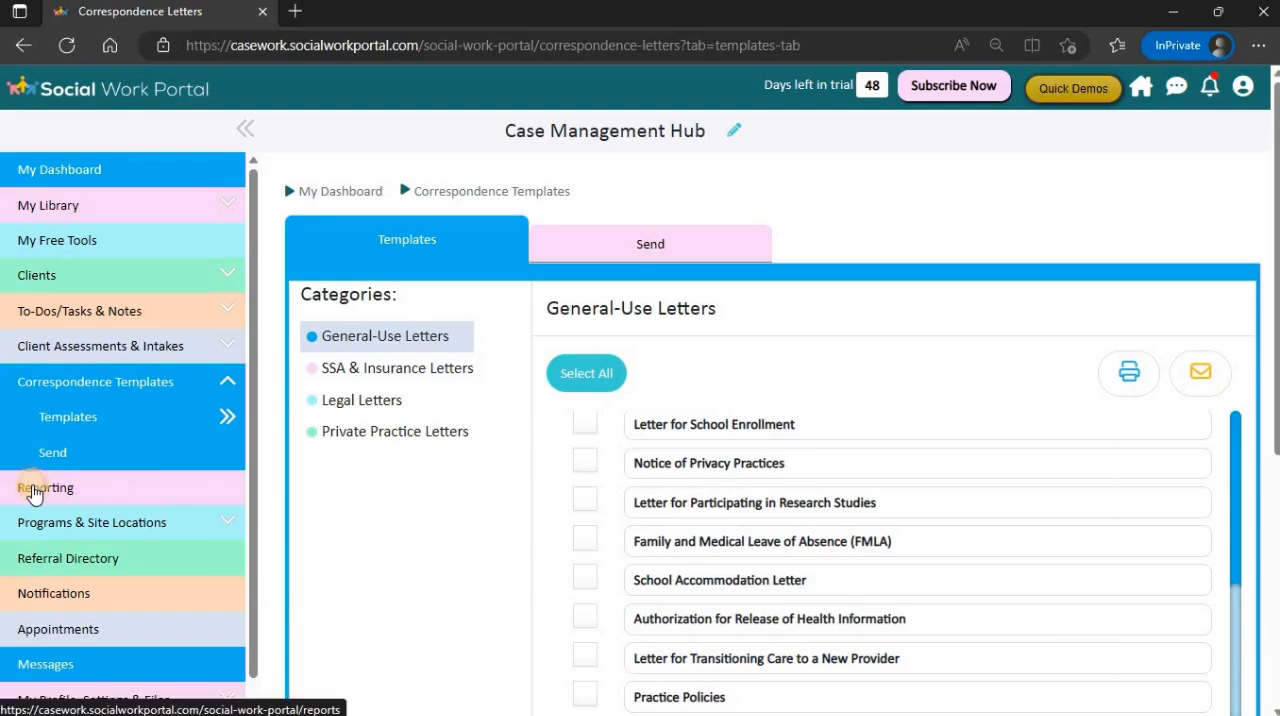
Open Reporting and scroll through the client-per-program, caseload and demographic charts.
{"action": "left_click", "coordinate": [45, 487]}
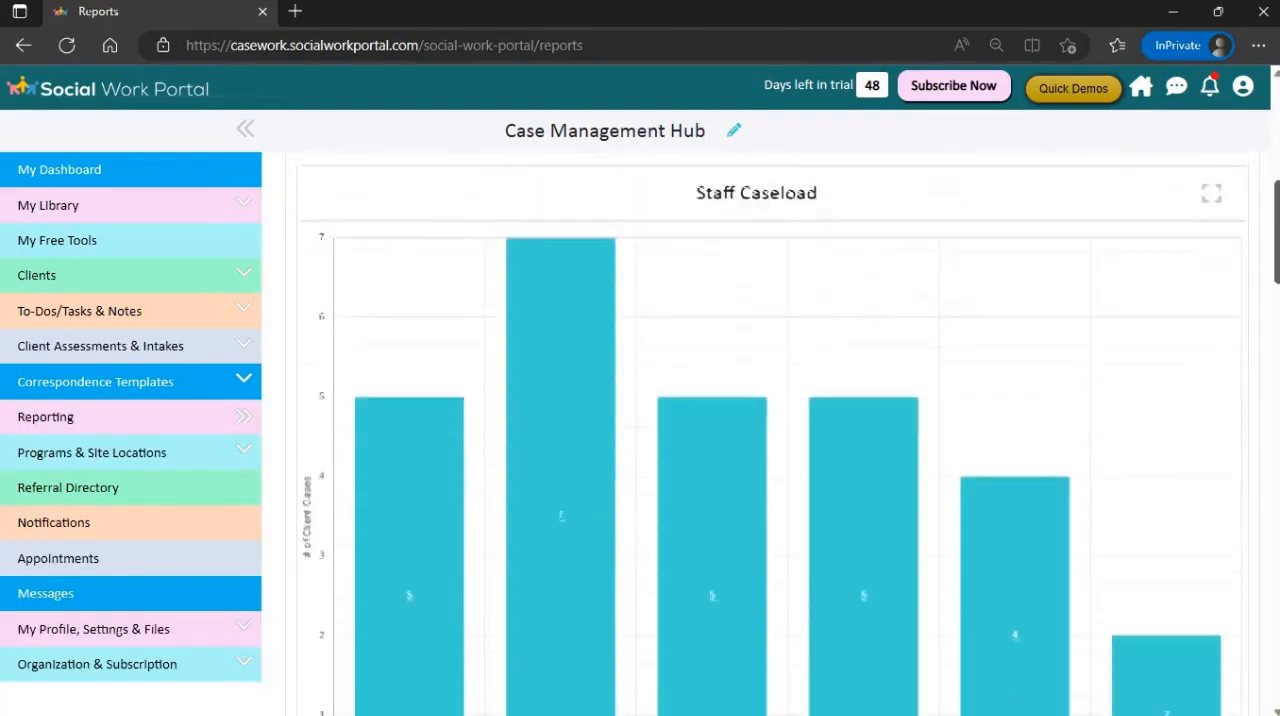
{"action": "scroll", "scroll_direction": "down", "scroll_amount": 3}
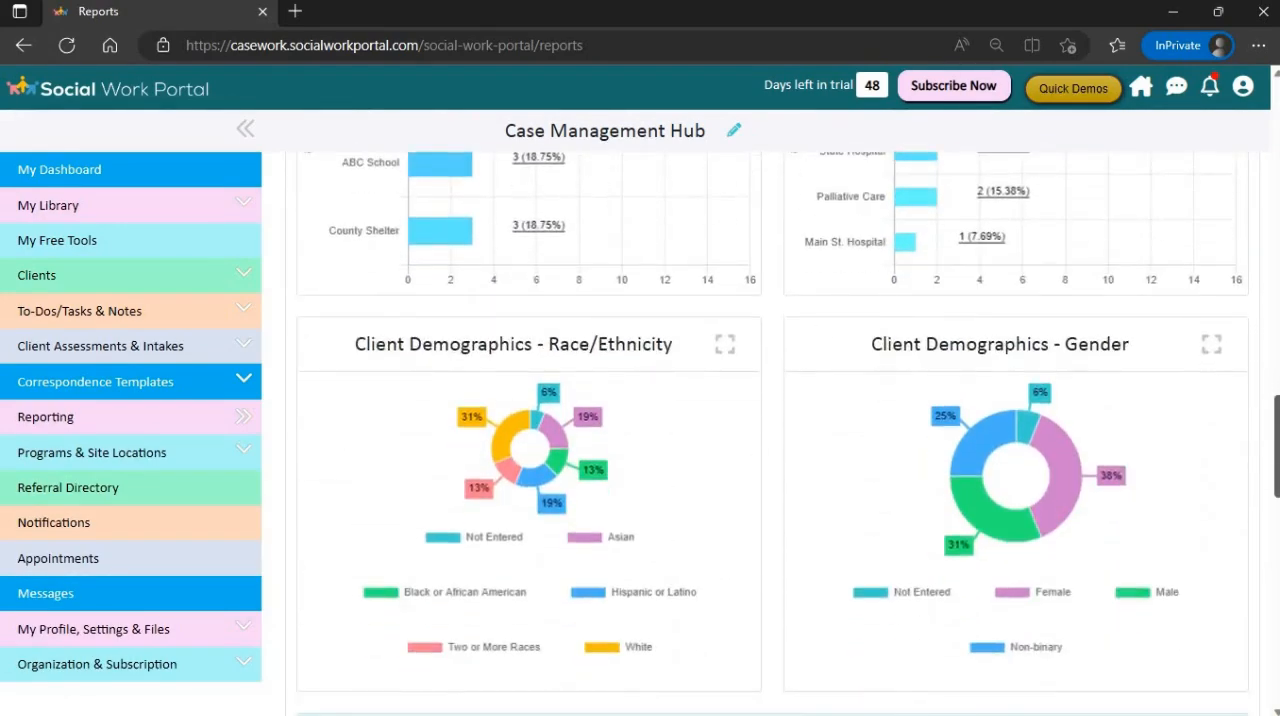
{"action": "scroll", "scroll_direction": "down", "scroll_amount": 3}
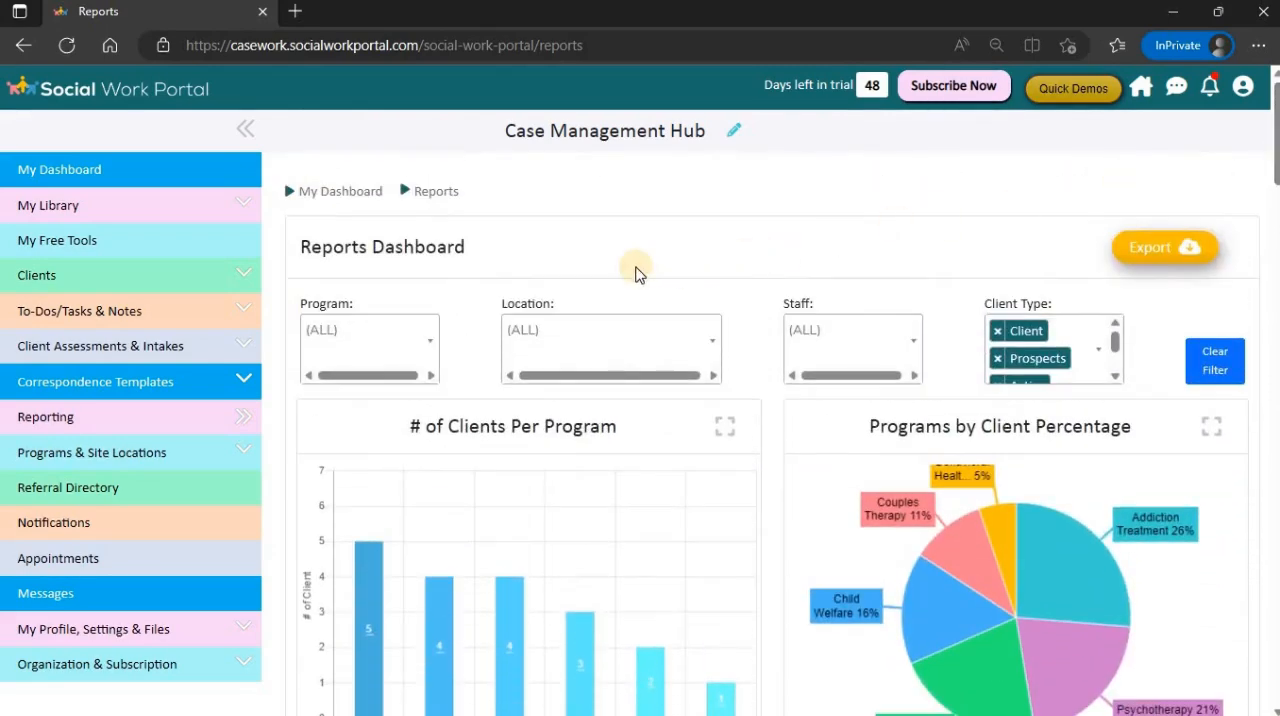
{"action": "mouse_move", "coordinate": [392, 291]}
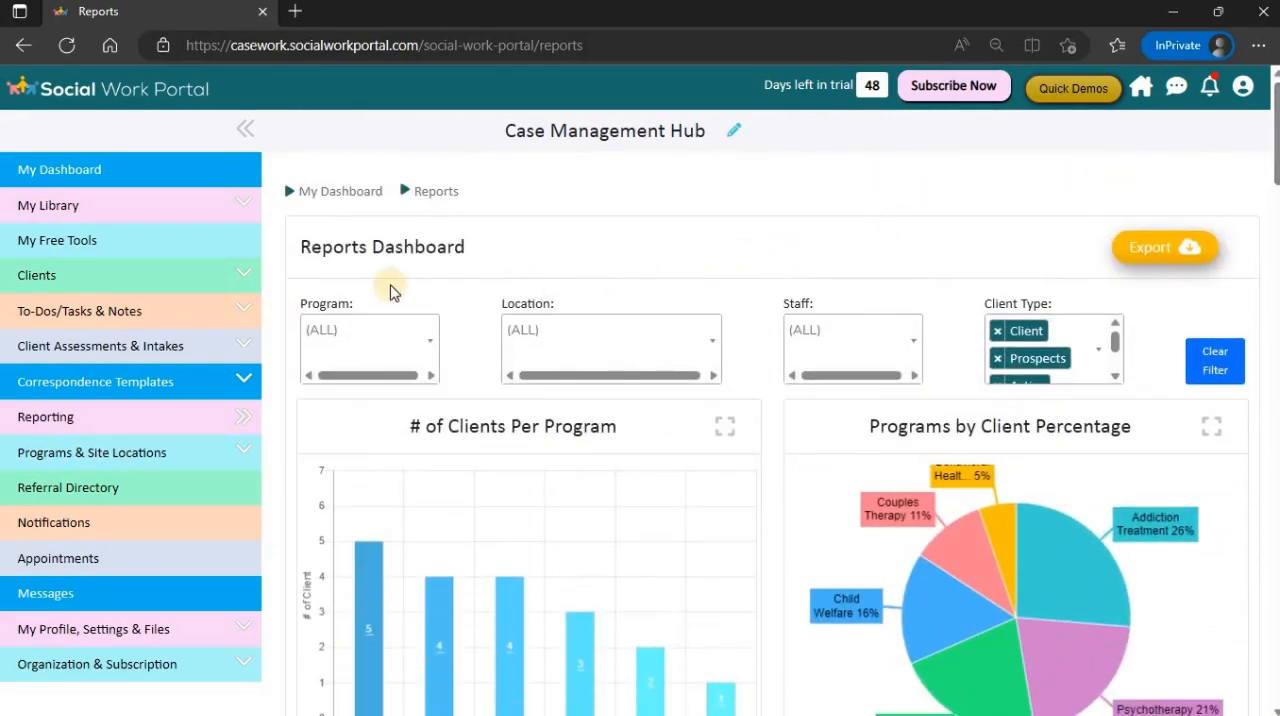
Scroll the eLearning Modules library, then view the Staff Management list of all staff.
{"action": "left_click", "coordinate": [48, 205]}
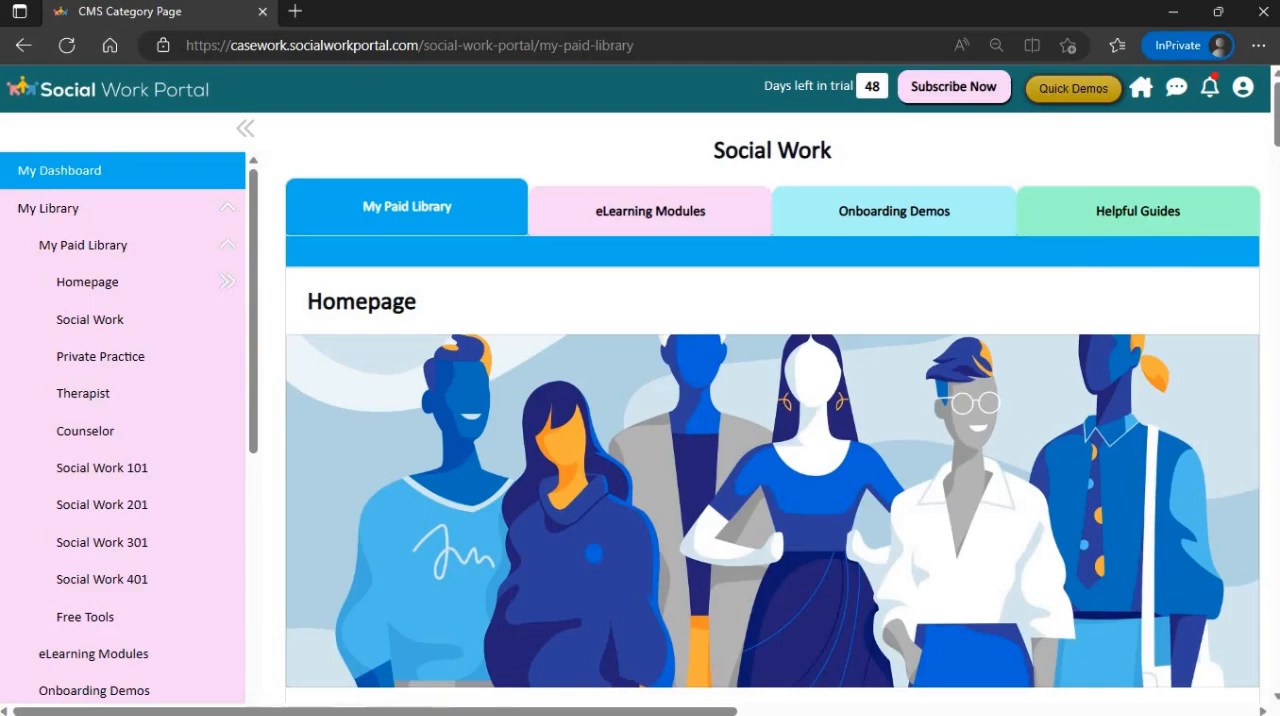
{"action": "scroll", "scroll_direction": "down", "scroll_amount": 3}
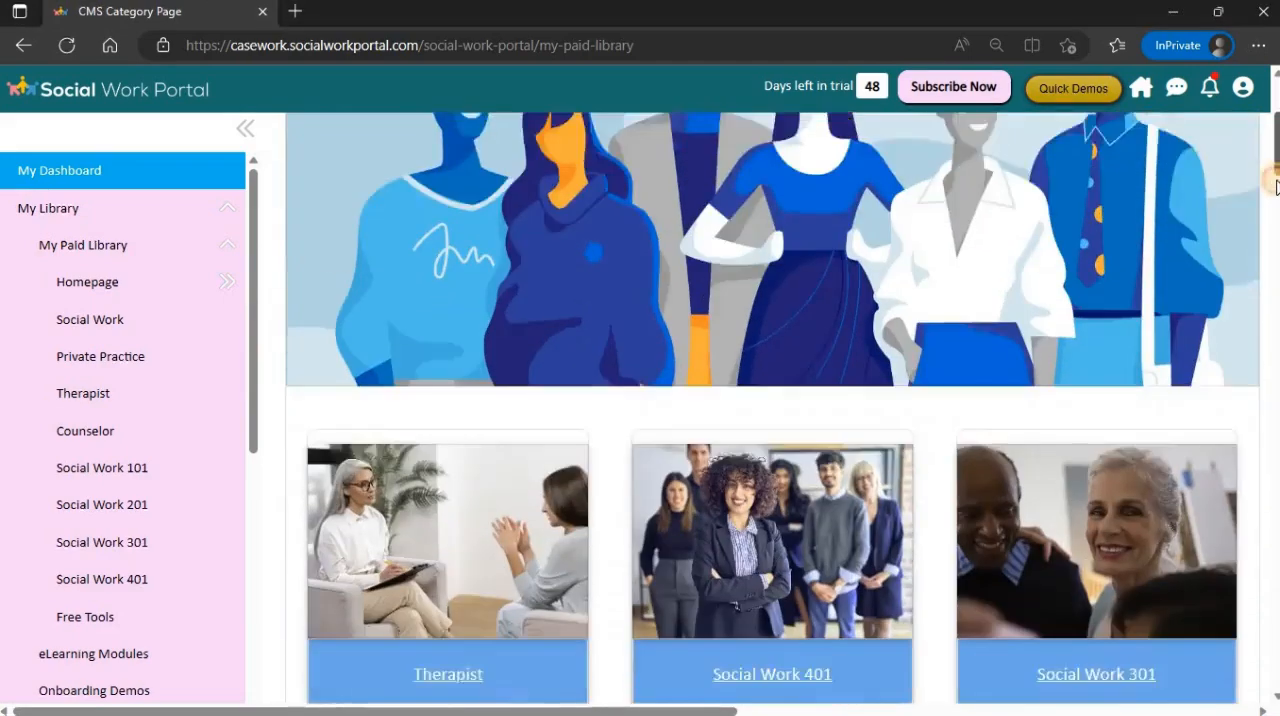
{"action": "scroll", "scroll_direction": "down", "scroll_amount": 3}
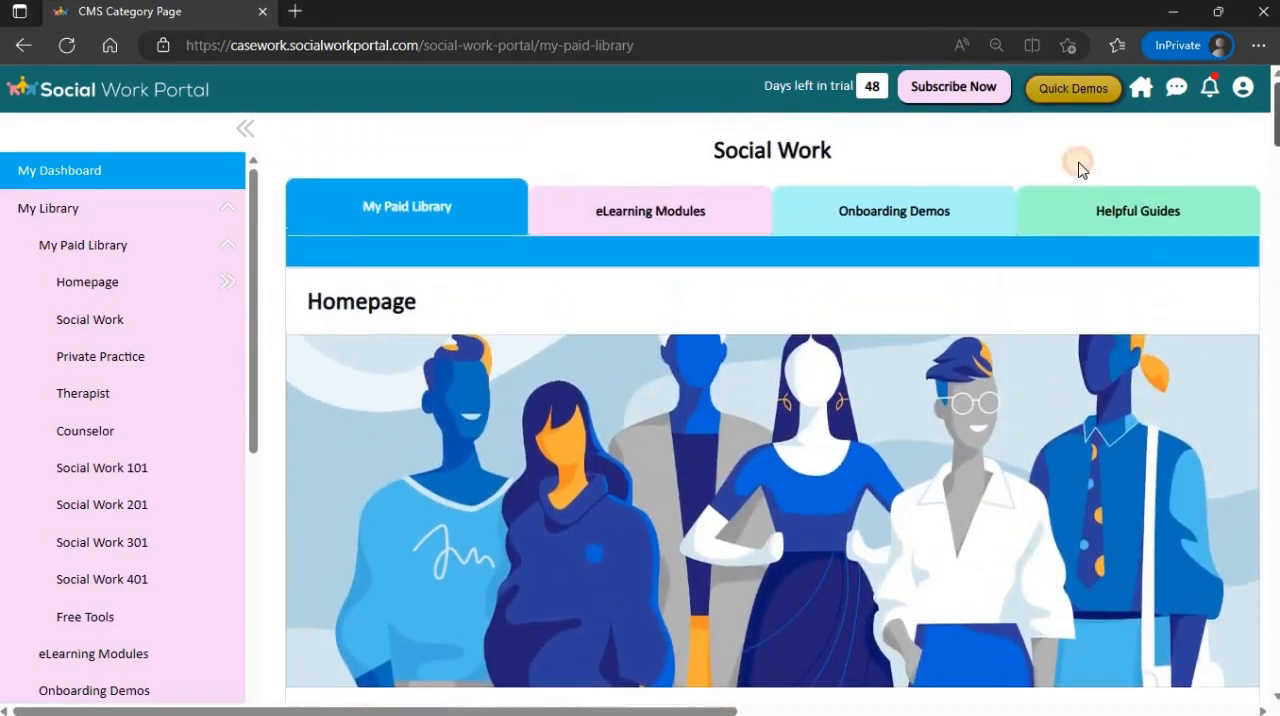
{"action": "left_click", "coordinate": [650, 210]}
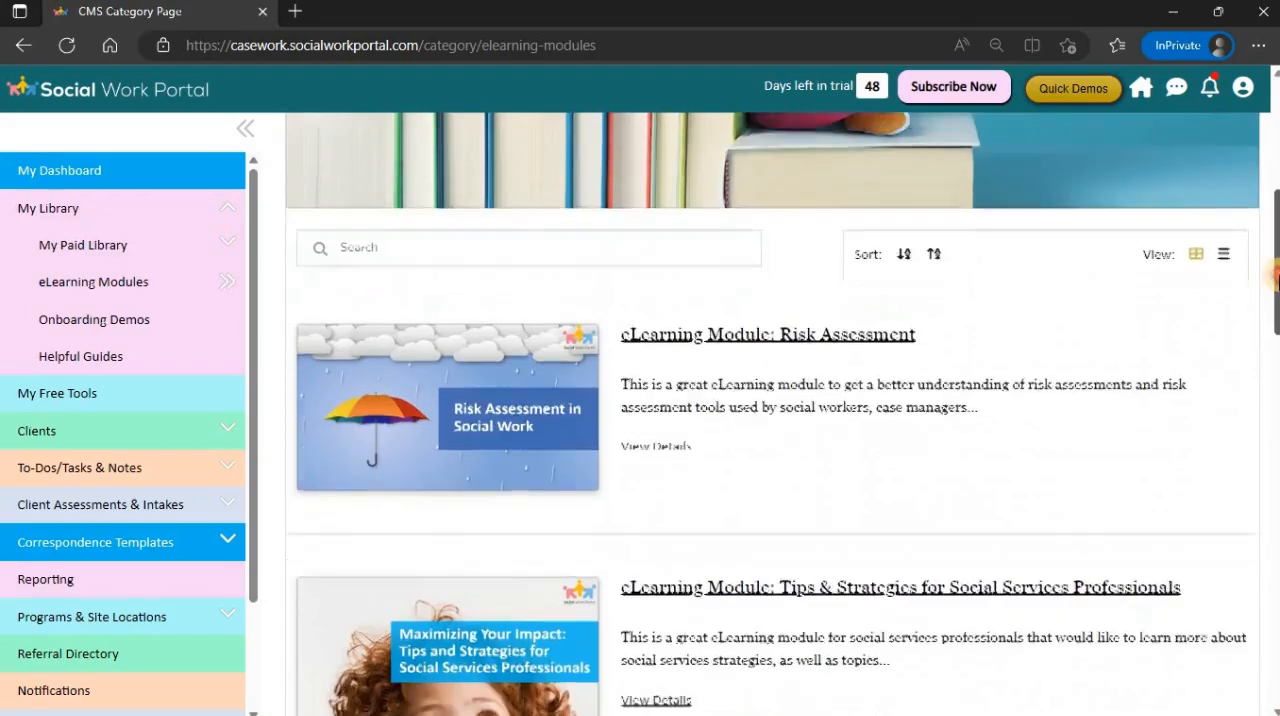
{"action": "scroll", "scroll_direction": "down", "scroll_amount": 3}
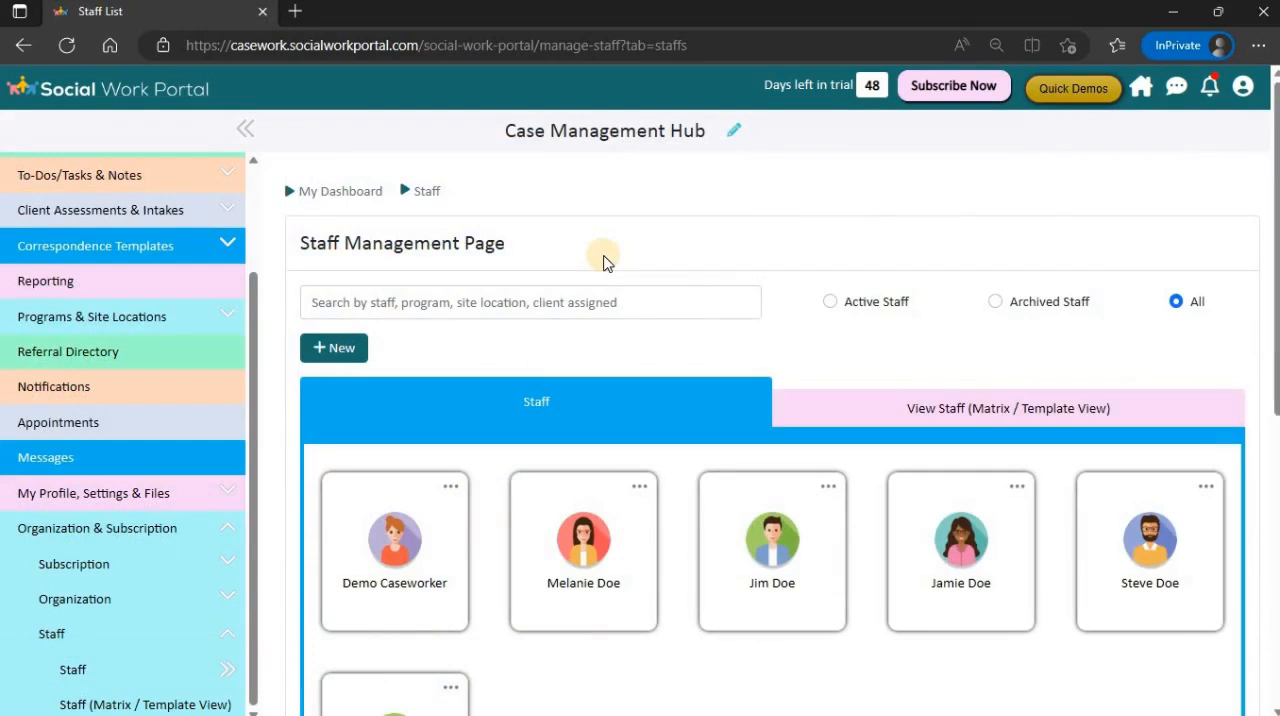
{"action": "mouse_move", "coordinate": [595, 545]}
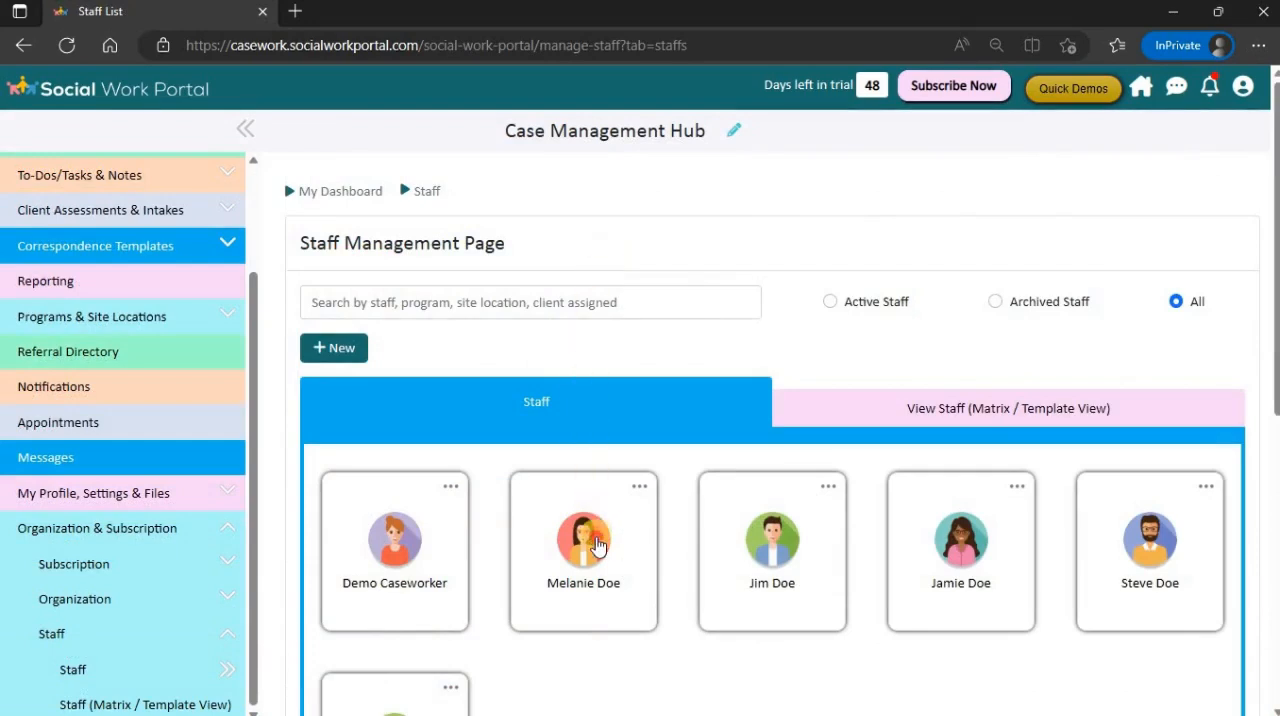
Review Melanie Doe's assigned clients and her treatment plan task due 05-30-2023.
{"action": "left_click", "coordinate": [583, 540]}
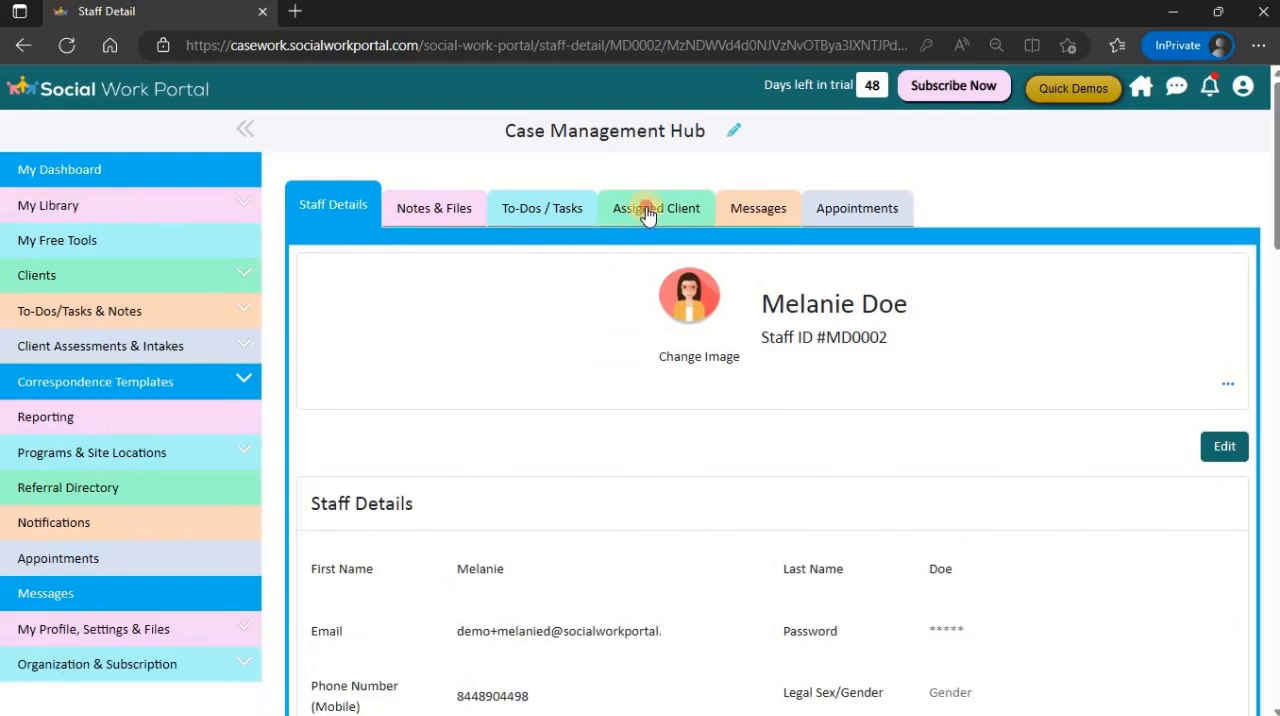
{"action": "left_click", "coordinate": [656, 208]}
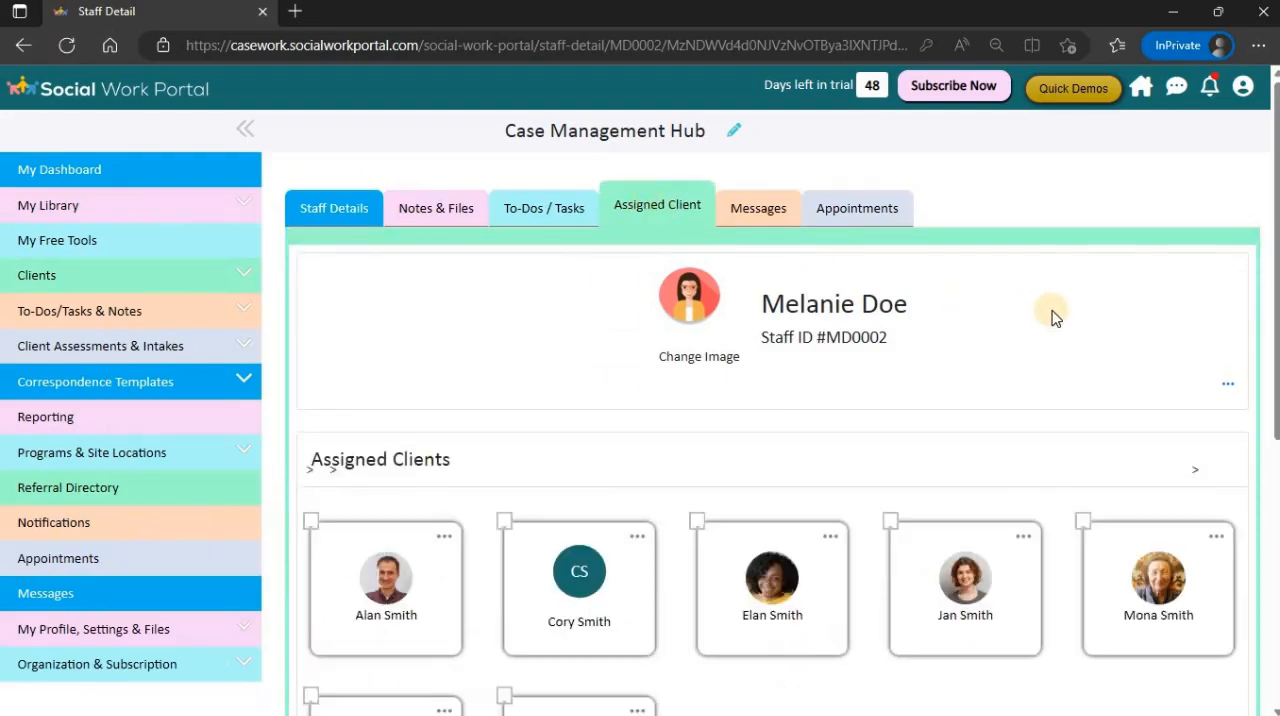
{"action": "scroll", "scroll_direction": "down", "scroll_amount": 3}
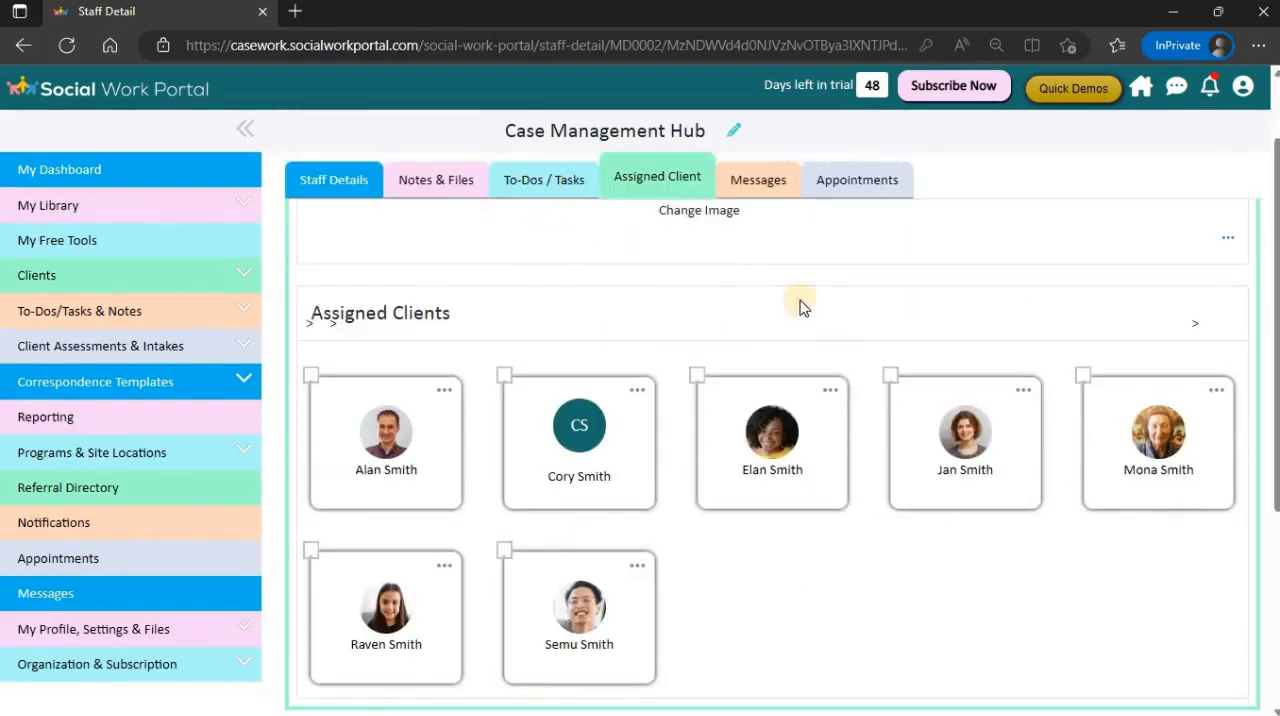
{"action": "left_click", "coordinate": [543, 179]}
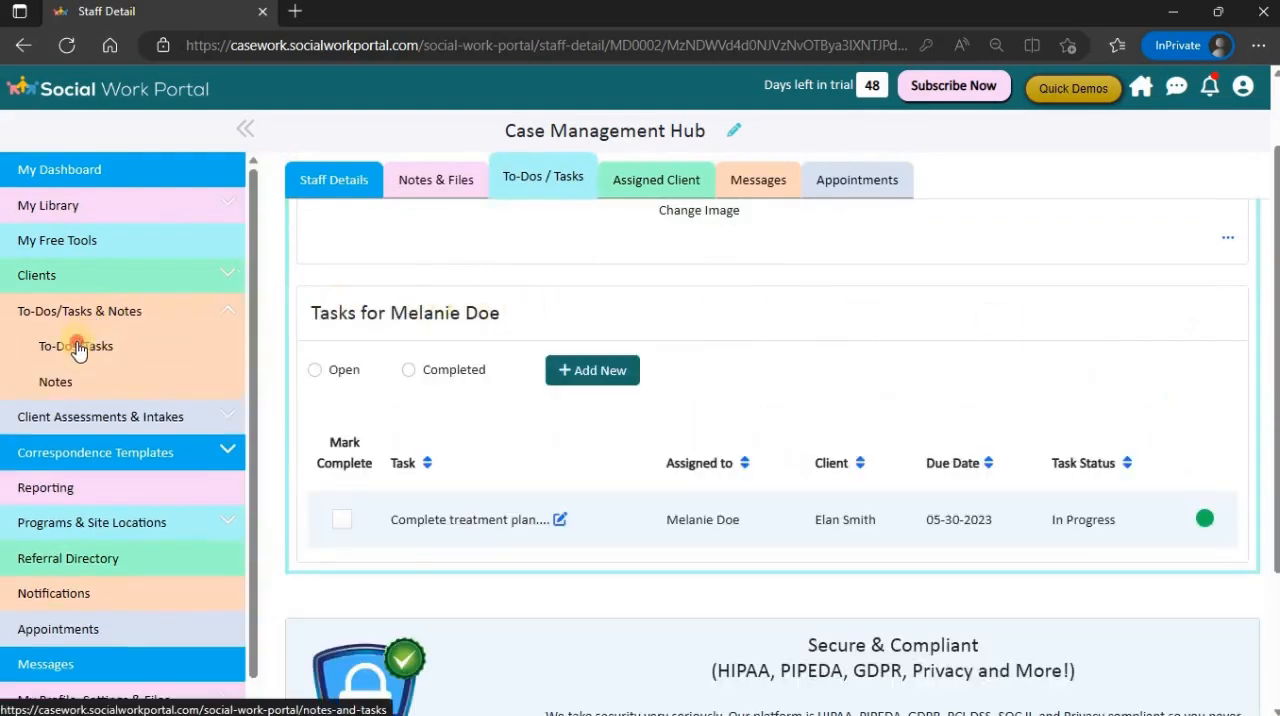
Scroll the organisation-wide To-Dos/Tasks list, filter to Melanie Doe, then clear the filter.
{"action": "left_click", "coordinate": [75, 345]}
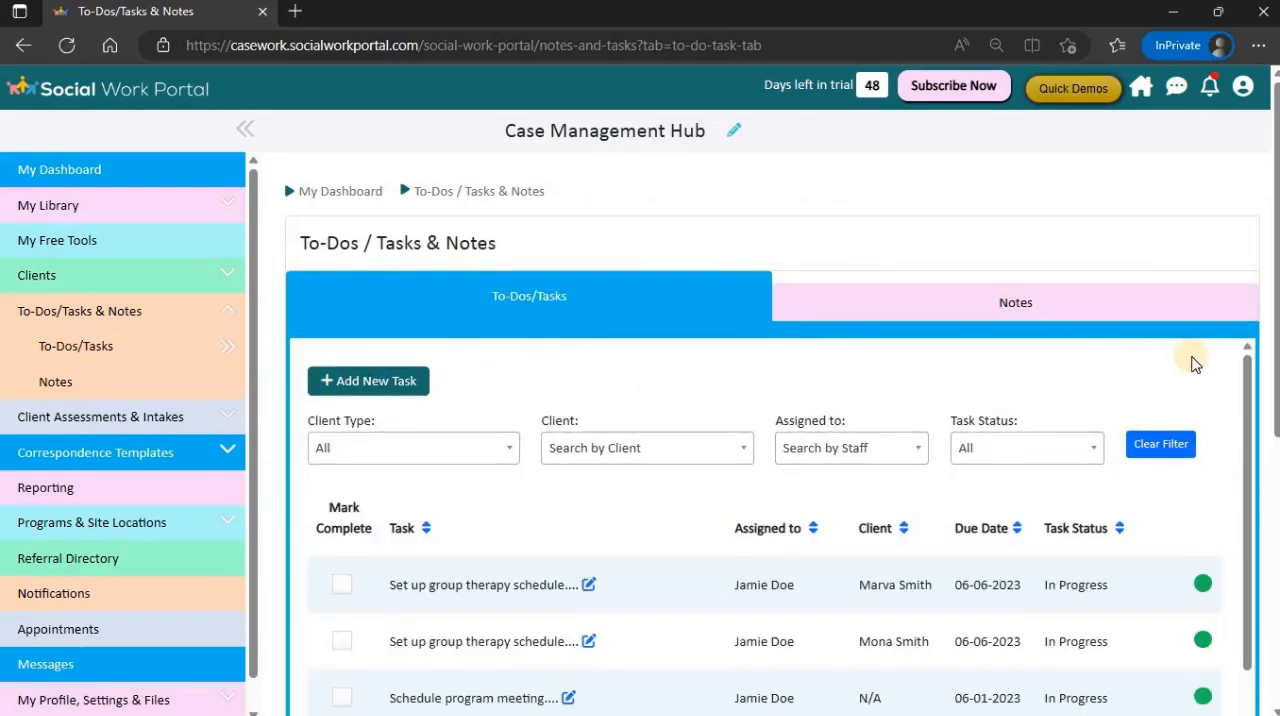
{"action": "scroll", "scroll_direction": "down", "scroll_amount": 3}
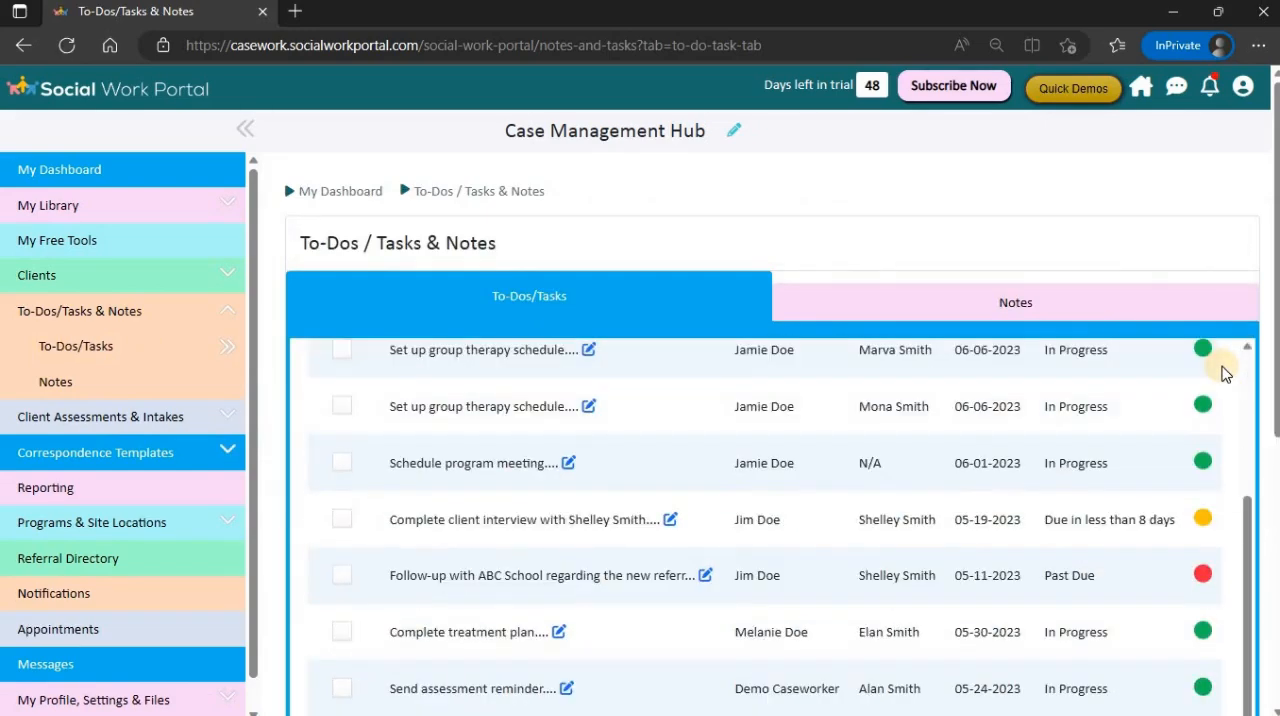
{"action": "scroll", "scroll_direction": "up", "scroll_amount": 3}
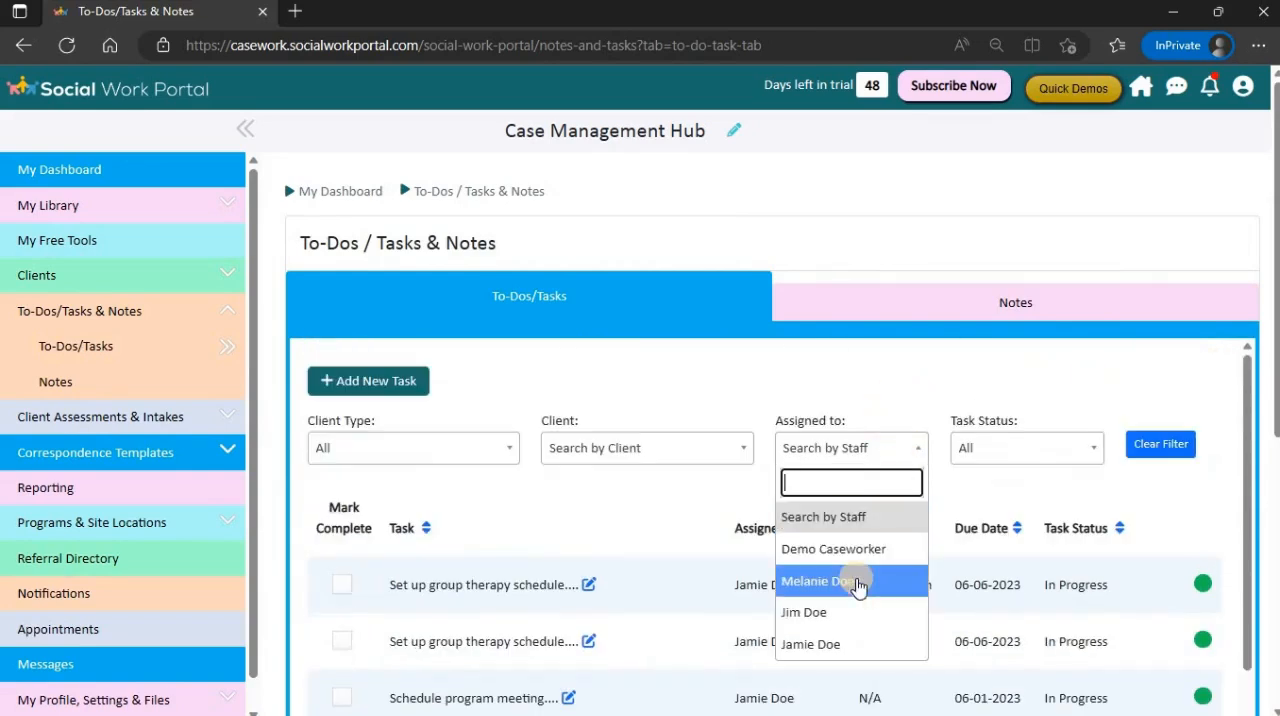
{"action": "left_click", "coordinate": [828, 581]}
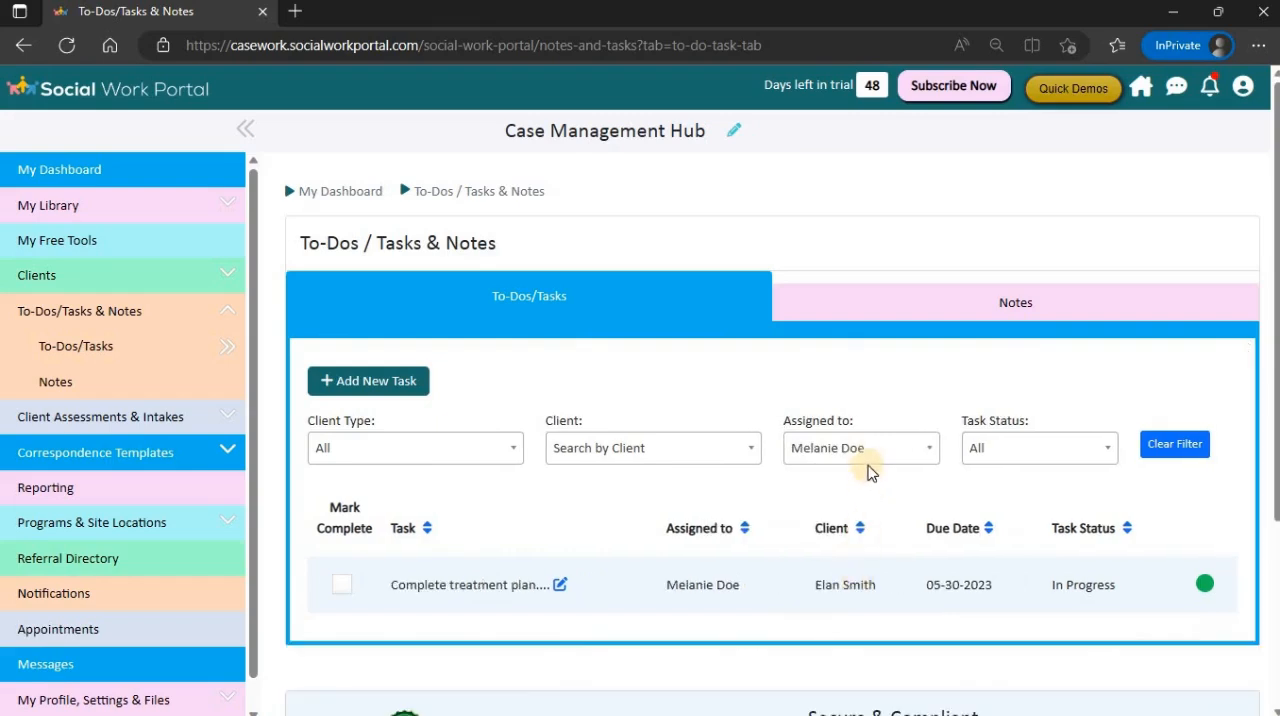
{"action": "left_click", "coordinate": [860, 447]}
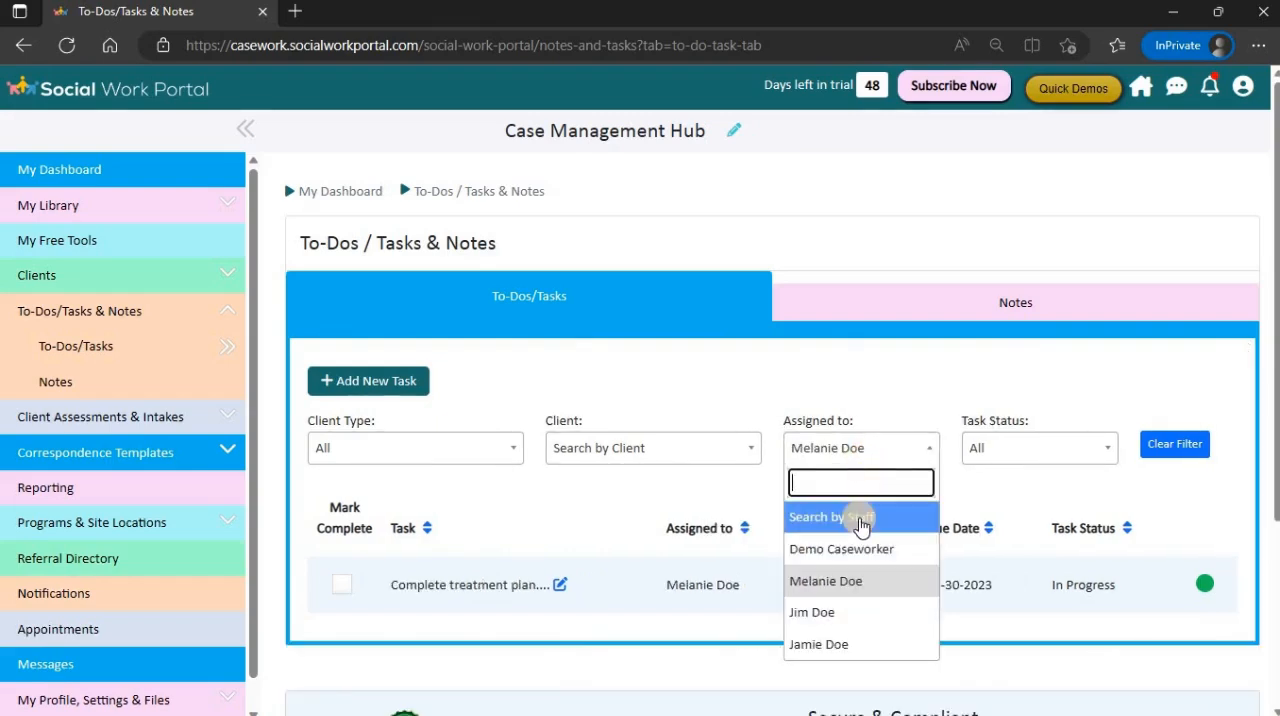
{"action": "left_click", "coordinate": [830, 517]}
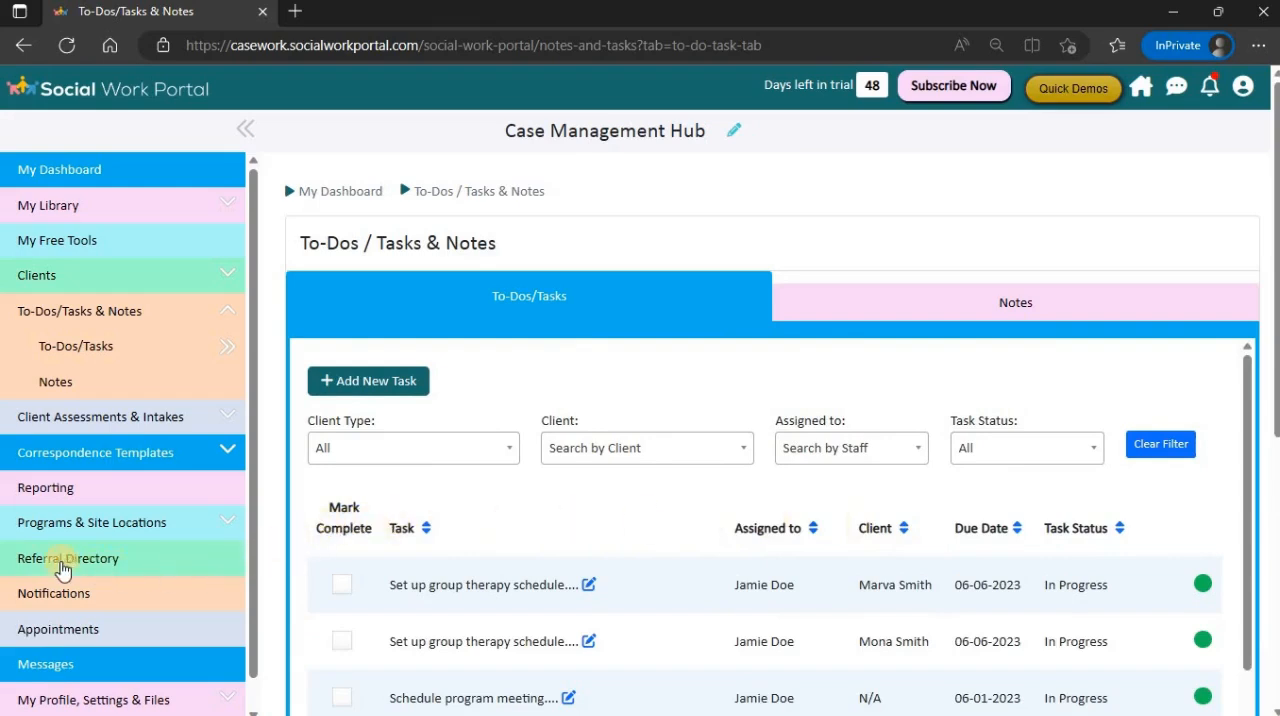
Show the Referral Directory's outgoing referral organisations, Palliative Care through Z Therapy Office.
{"action": "left_click", "coordinate": [68, 558]}
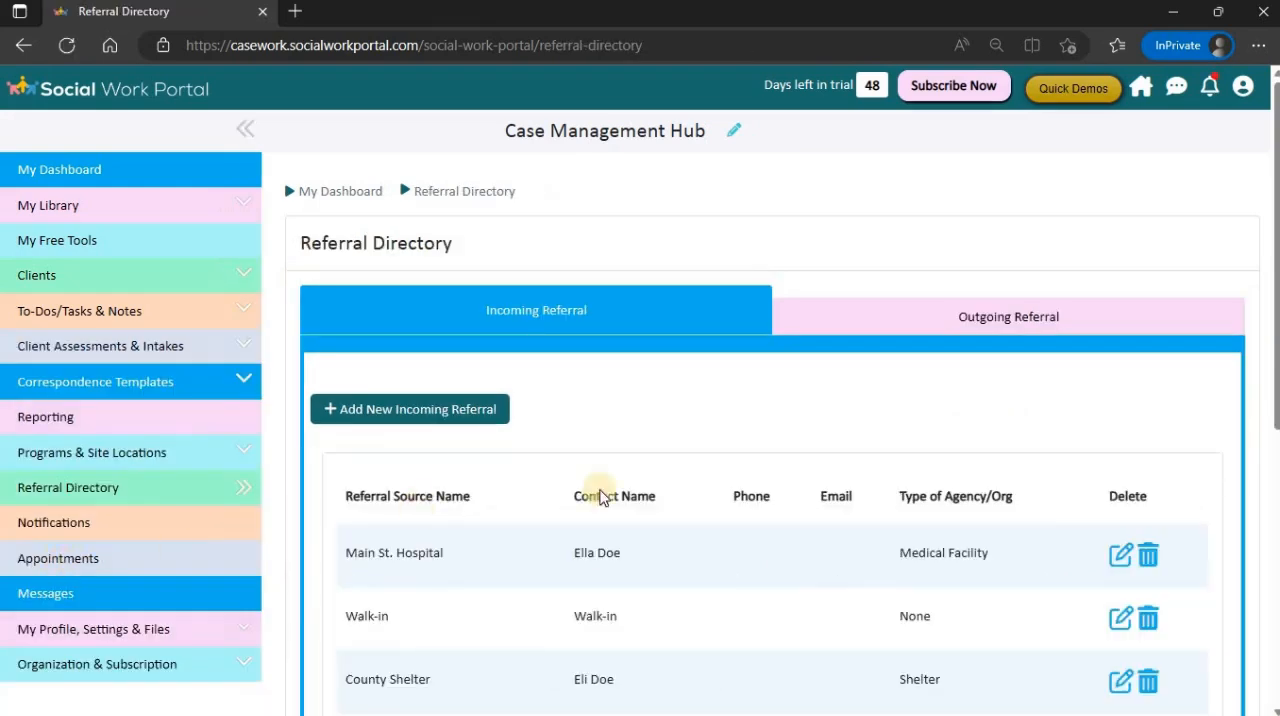
{"action": "mouse_move", "coordinate": [1270, 358]}
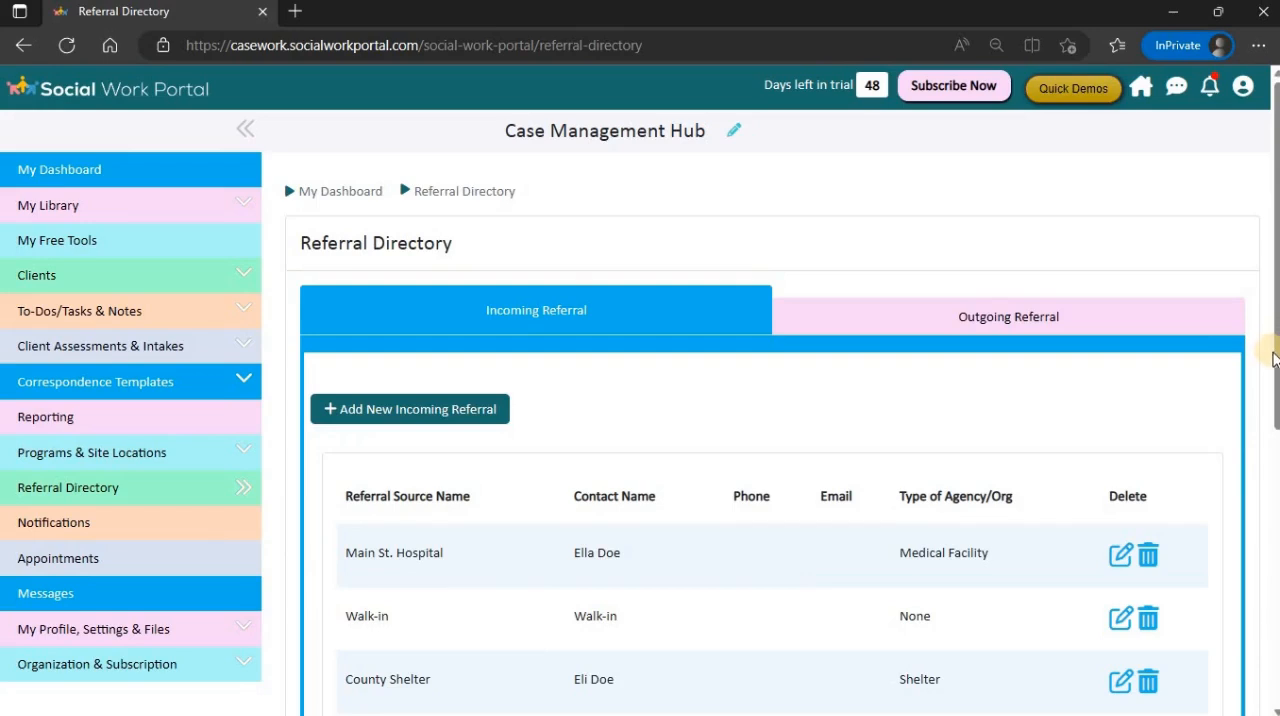
{"action": "scroll", "scroll_direction": "down", "scroll_amount": 3}
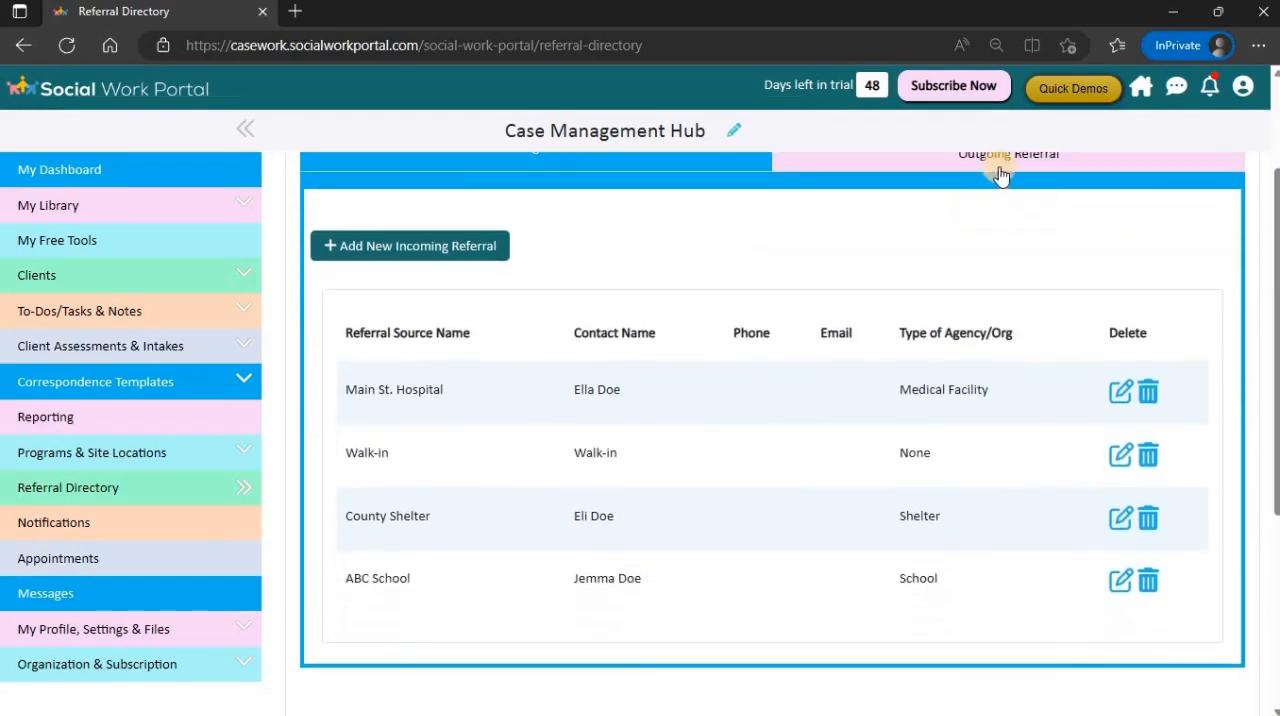
{"action": "left_click", "coordinate": [1008, 153]}
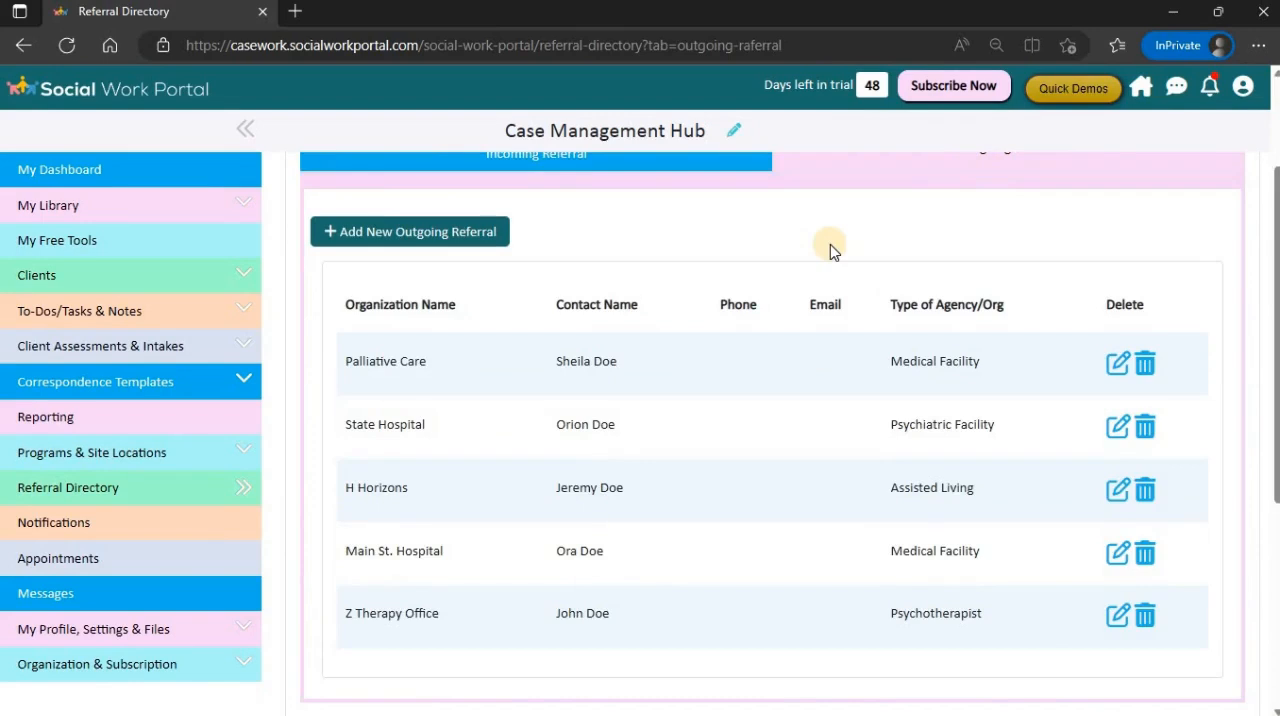
{"action": "mouse_move", "coordinate": [163, 169]}
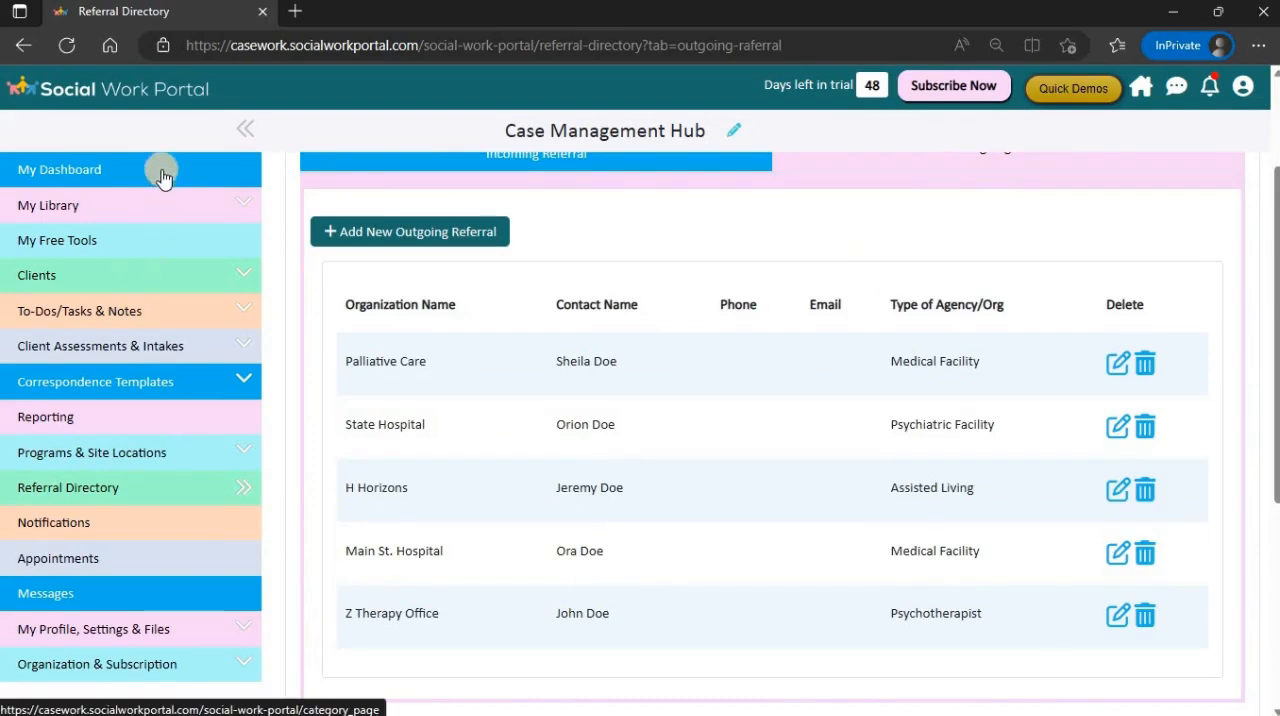
From the dashboard, start a new client referred from Main St. Hospital, then discard it.
{"action": "left_click", "coordinate": [58, 169]}
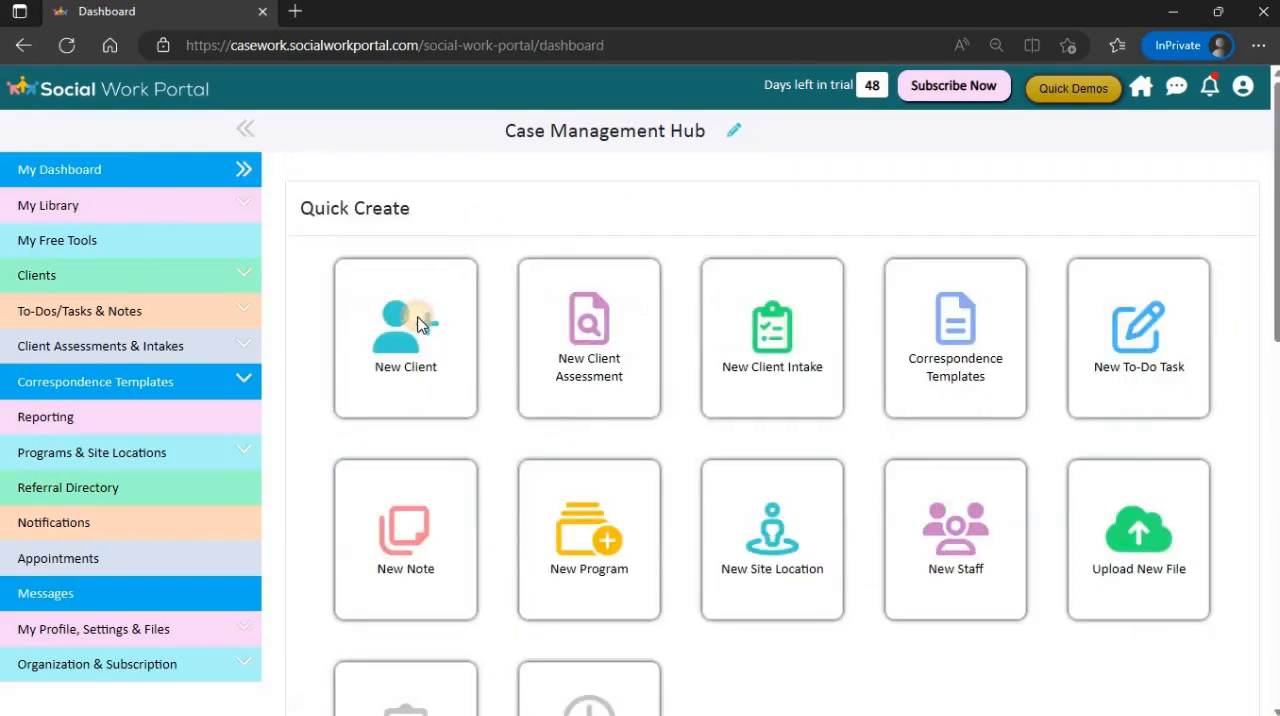
{"action": "left_click", "coordinate": [405, 337]}
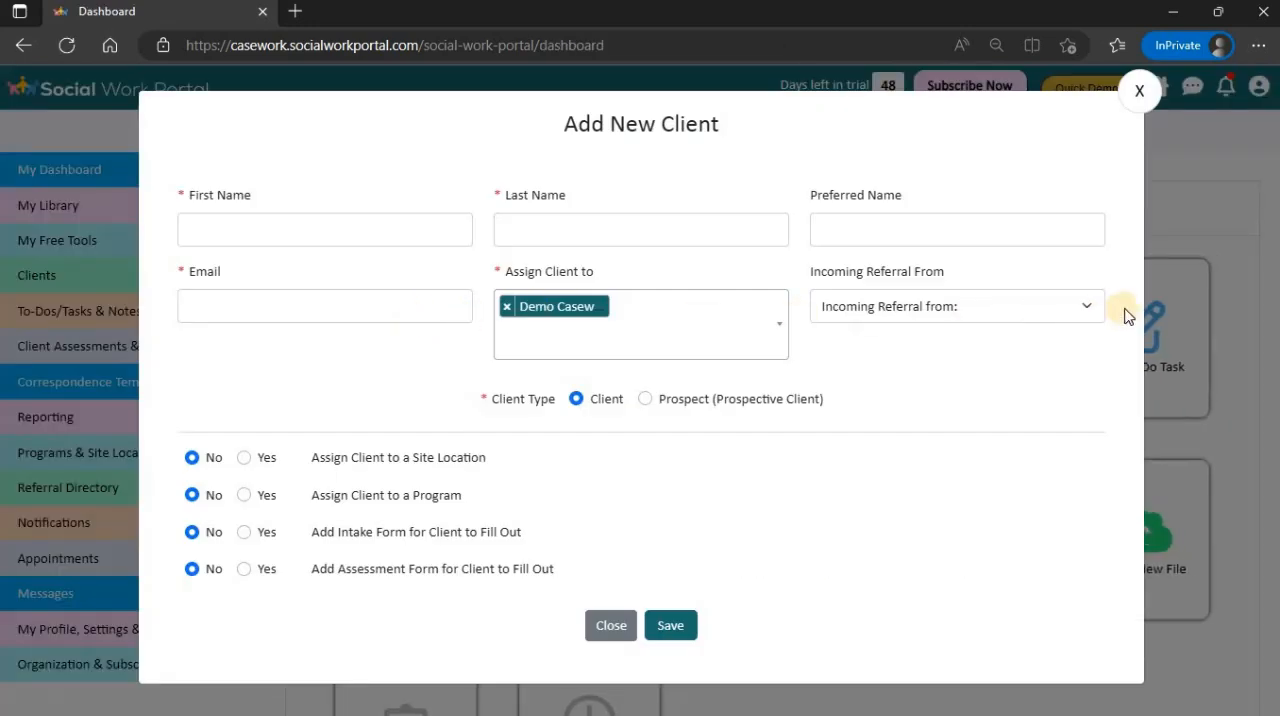
{"action": "left_click", "coordinate": [955, 306]}
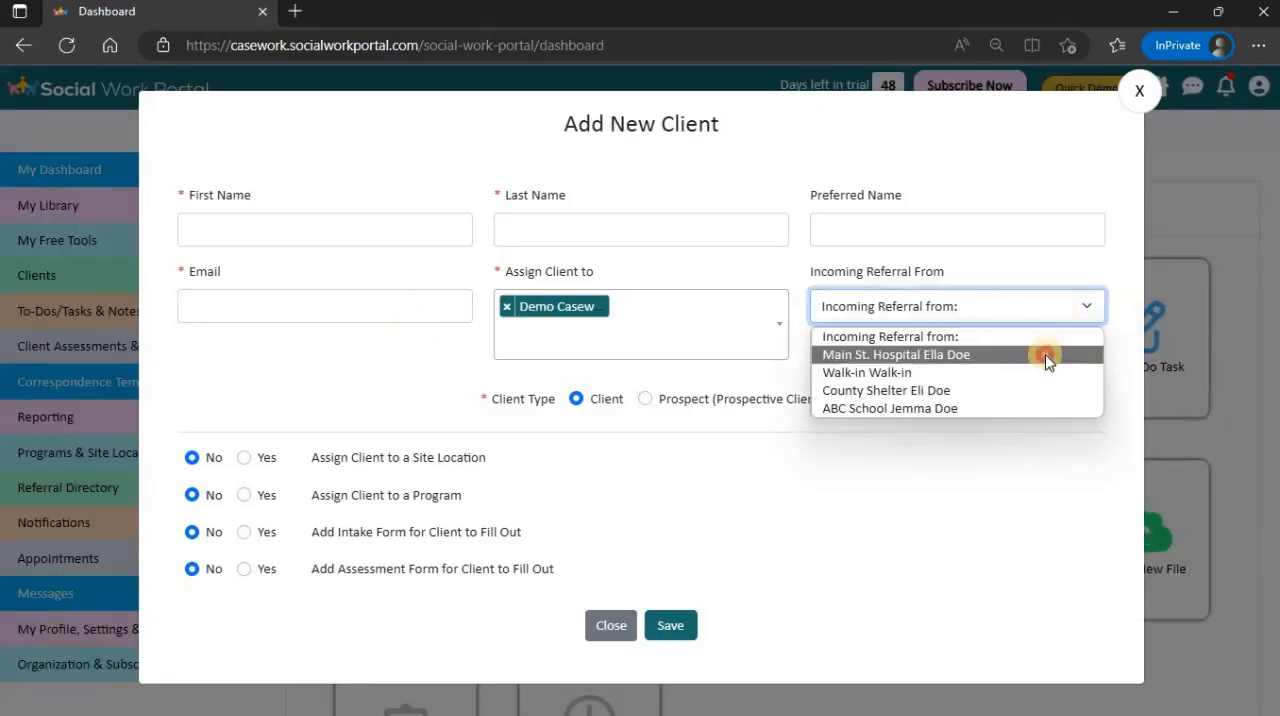
{"action": "left_click", "coordinate": [894, 354]}
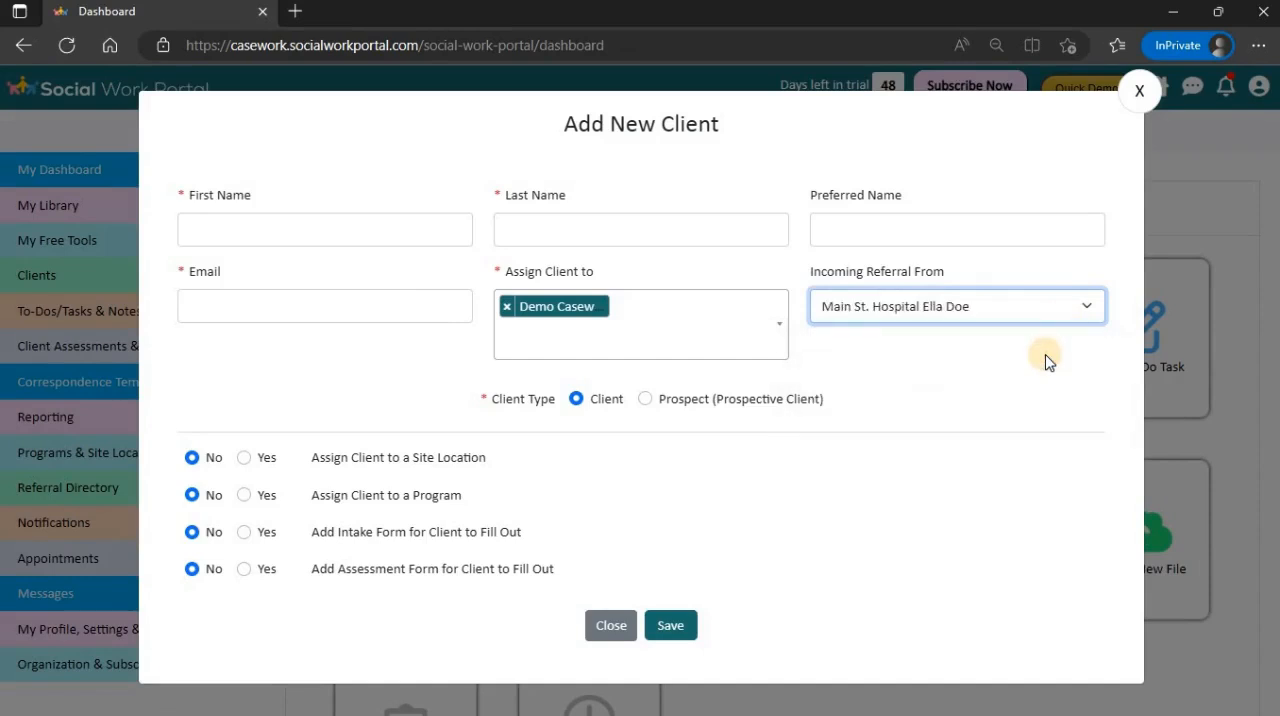
{"action": "mouse_move", "coordinate": [1139, 91]}
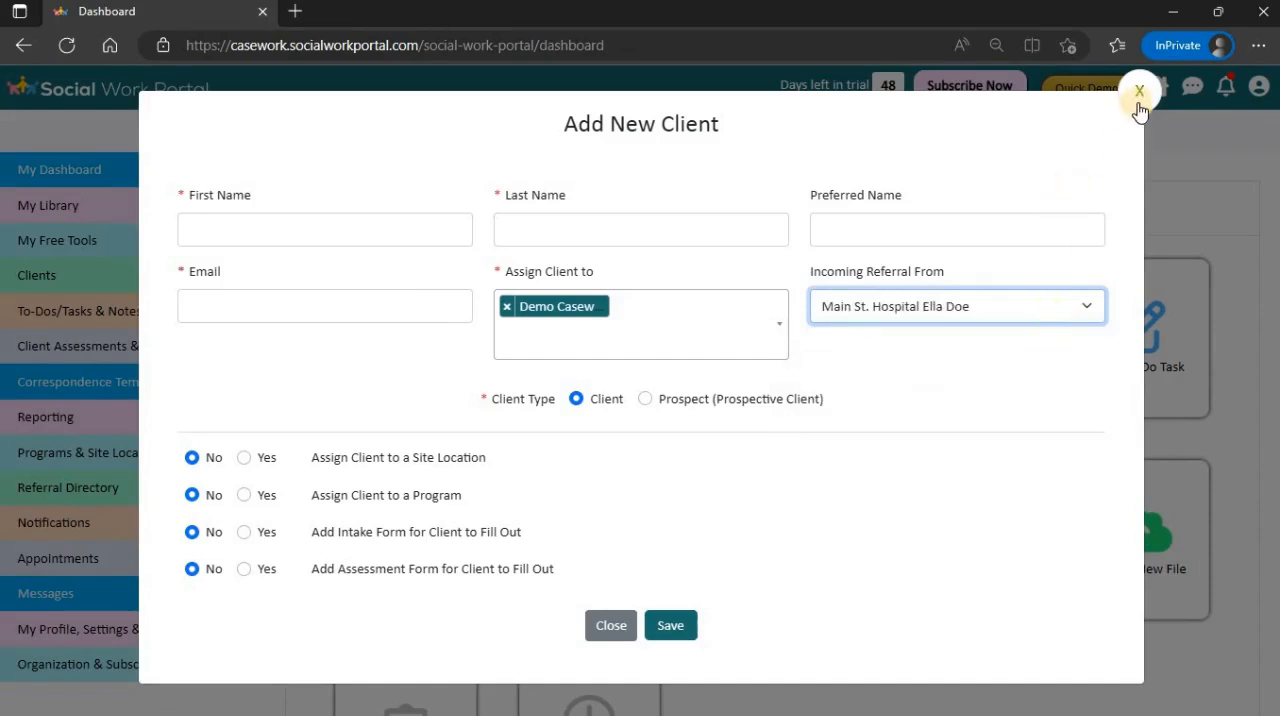
{"action": "left_click", "coordinate": [1140, 91]}
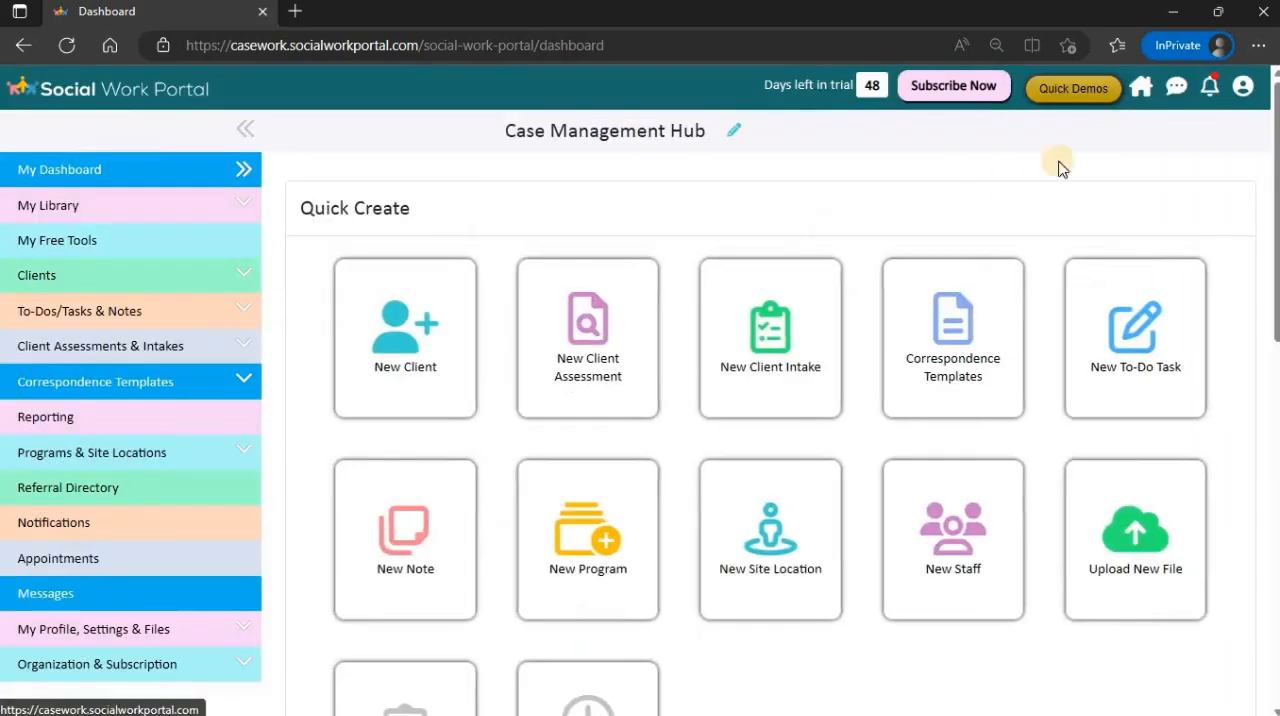